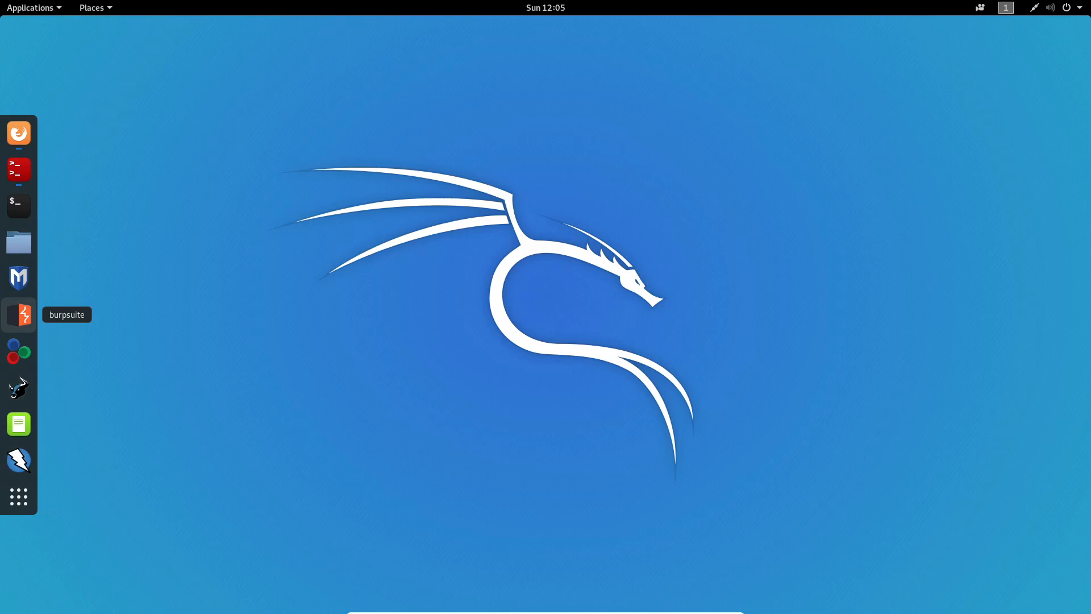
Bring Firefox up on the AWS Free Tier overview page, closing the Documentation menu
left_click(18, 132)
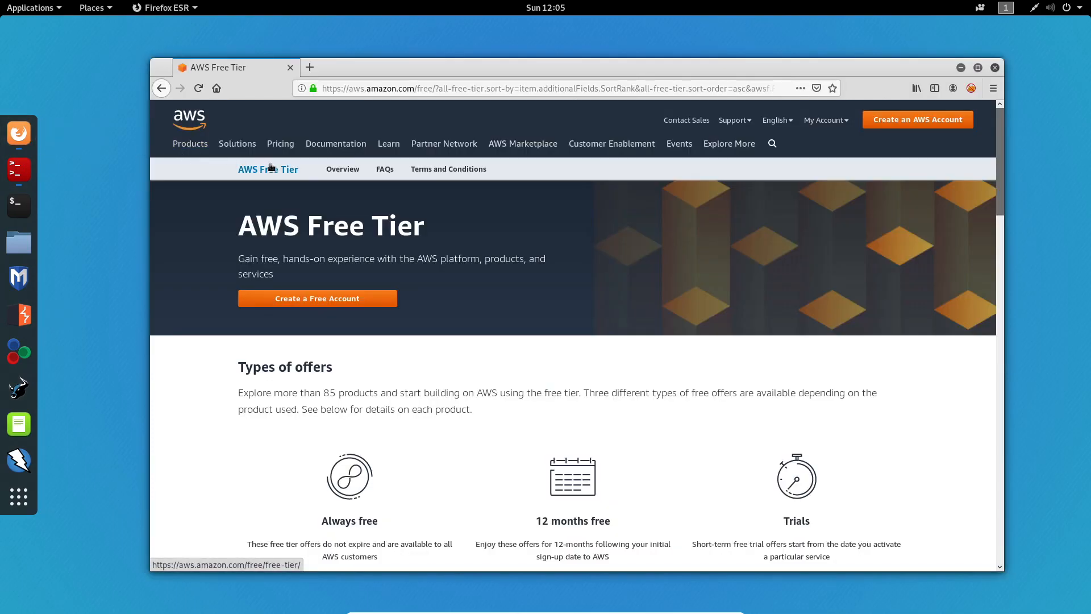
left_click(335, 143)
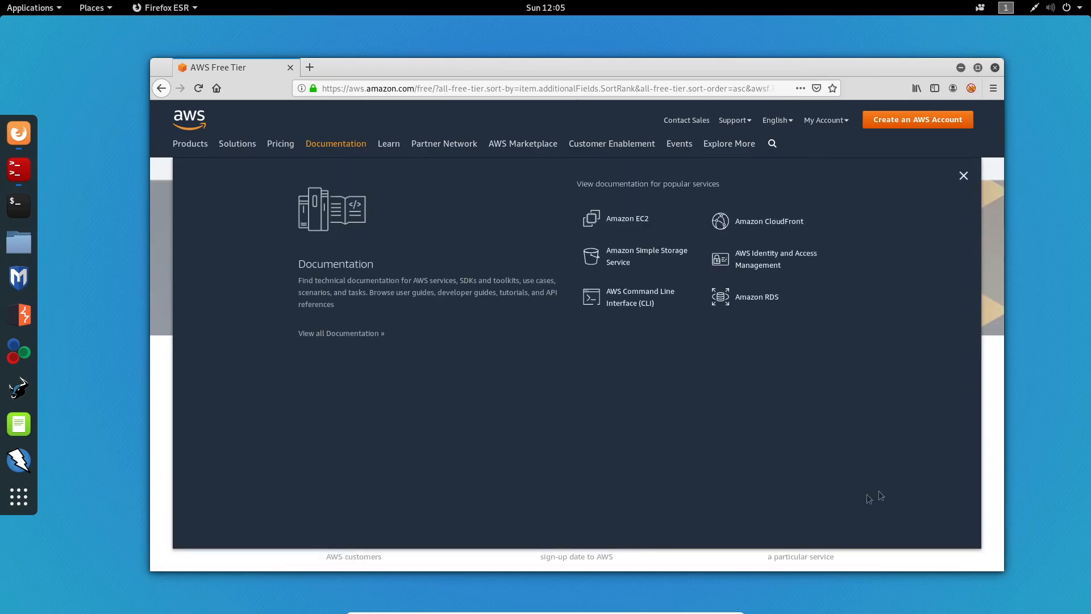
left_click(963, 175)
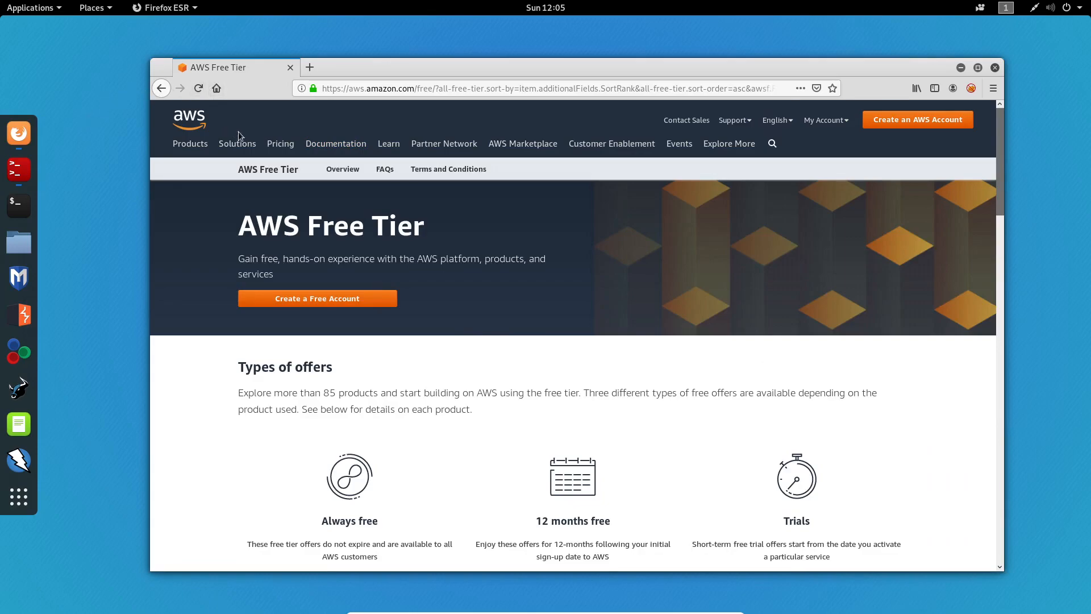
mouse_move(450, 235)
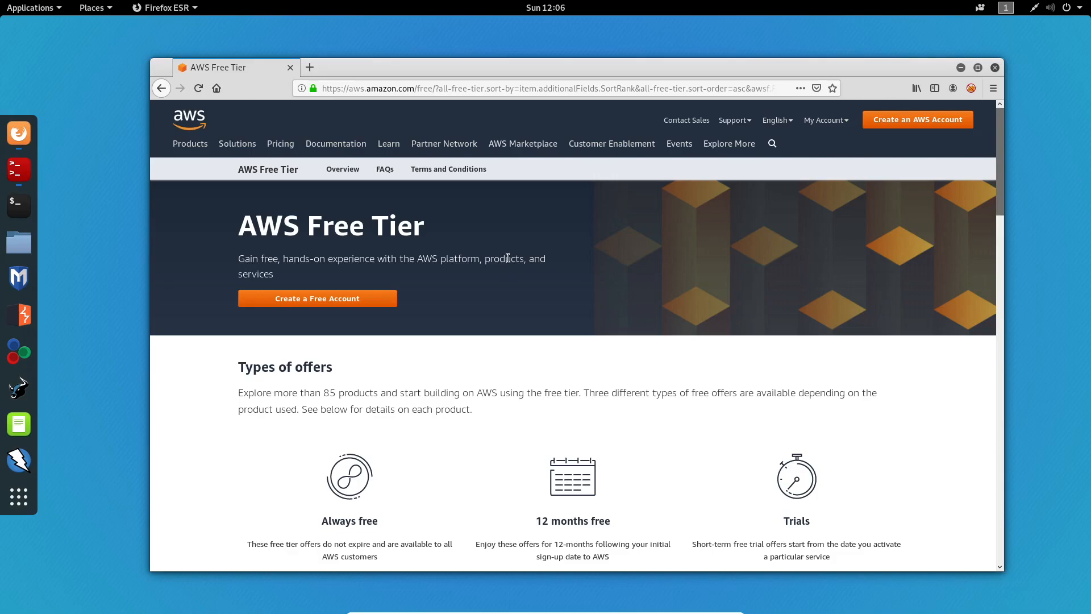
mouse_move(508, 251)
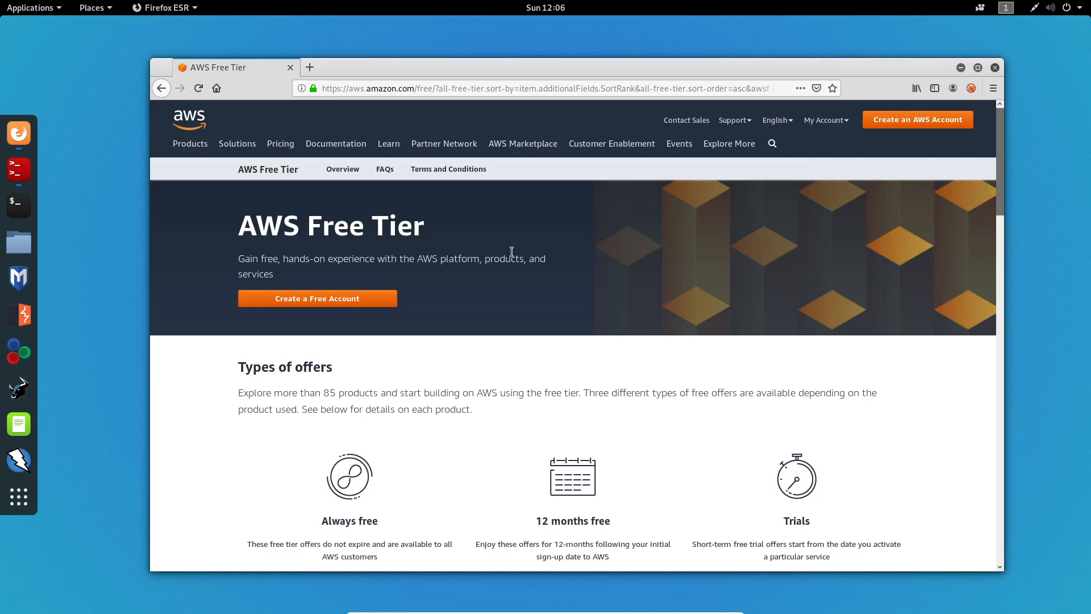
mouse_move(515, 250)
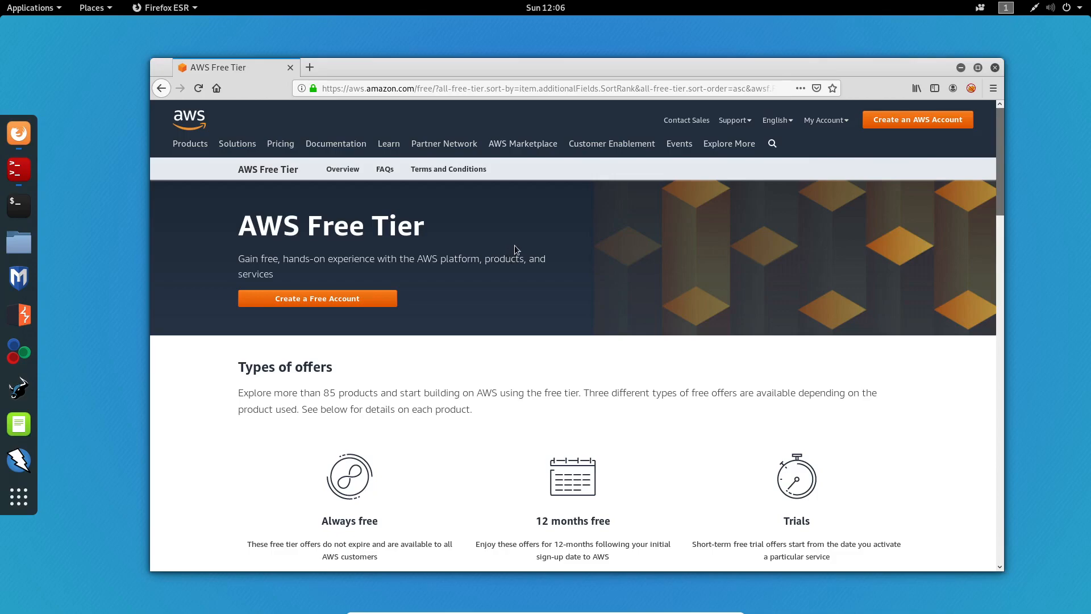
mouse_move(521, 249)
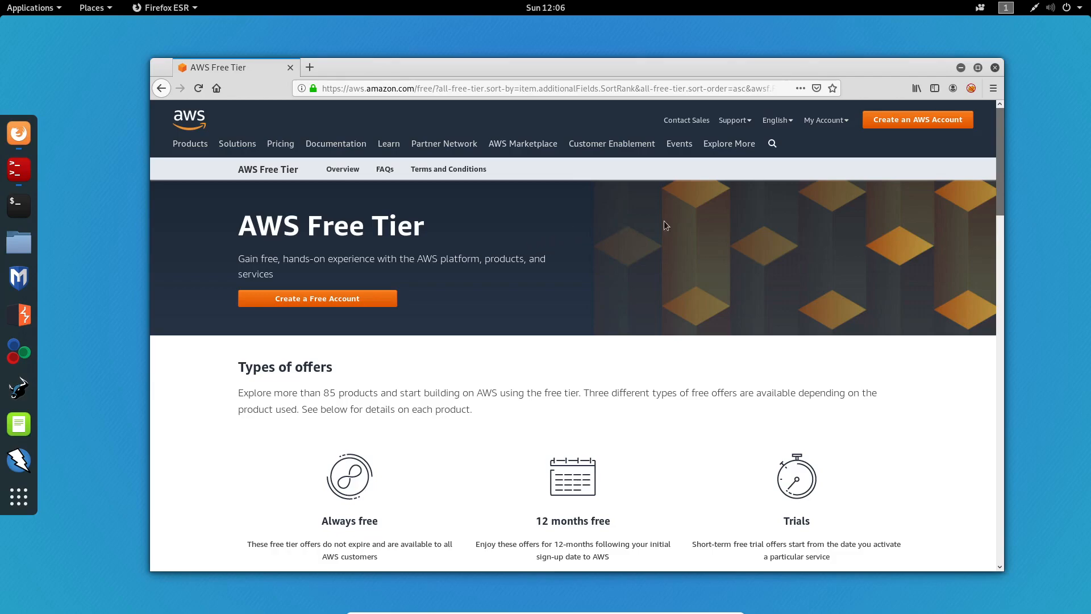
Go to the AWS Management Console via My Account and open the EC2 service
left_click(824, 120)
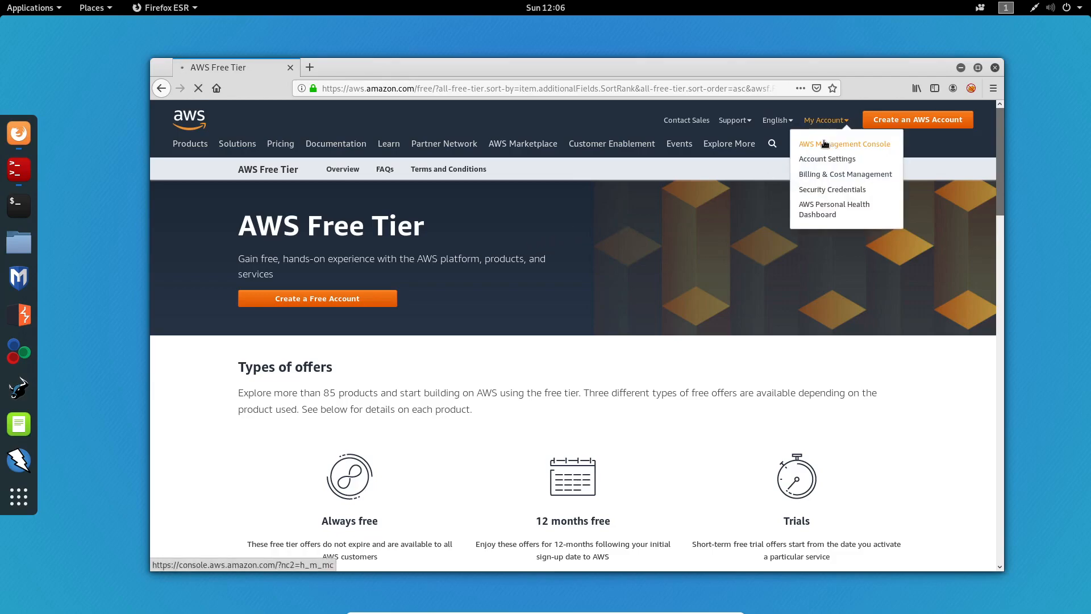
left_click(843, 144)
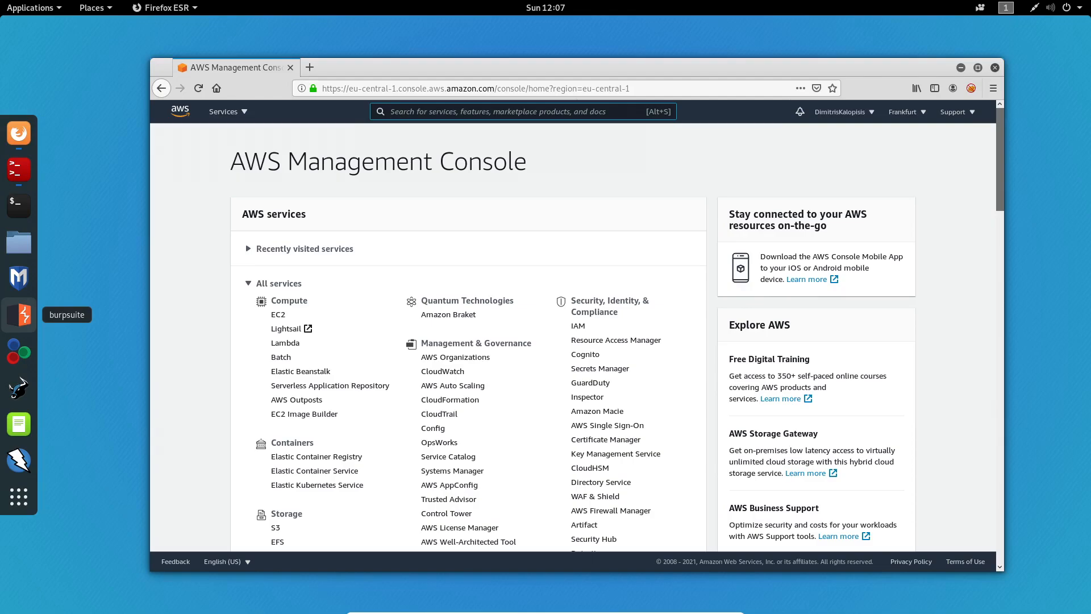
double_click(374, 161)
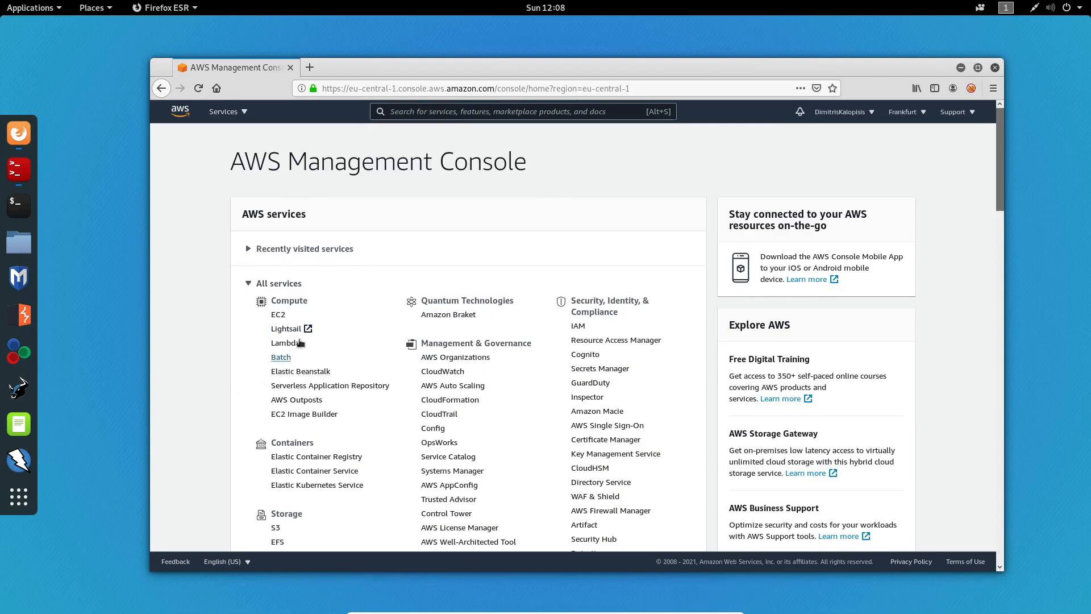
mouse_move(278, 314)
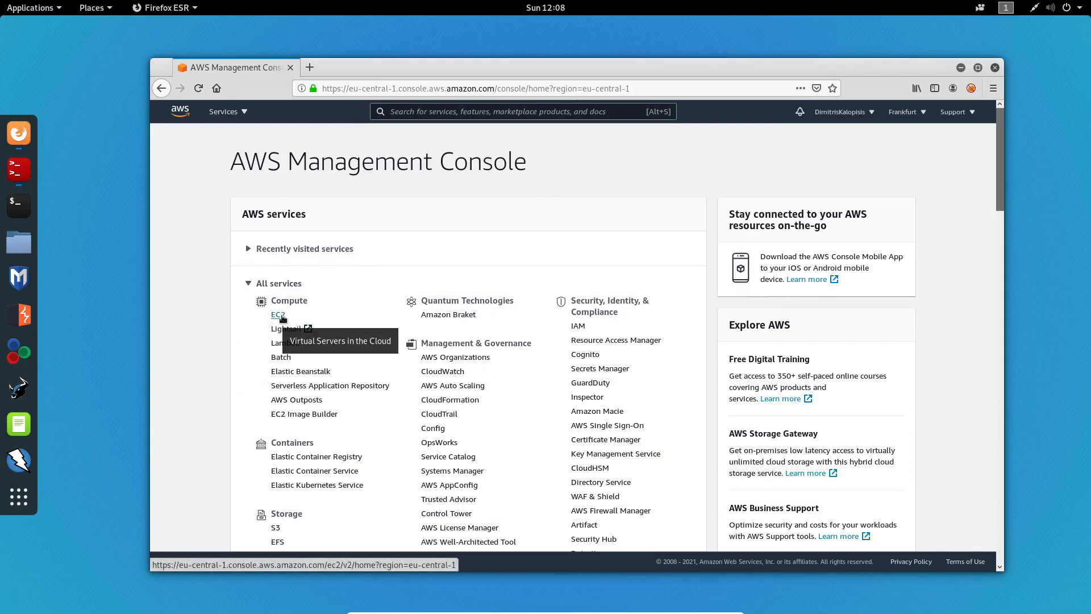
left_click(278, 315)
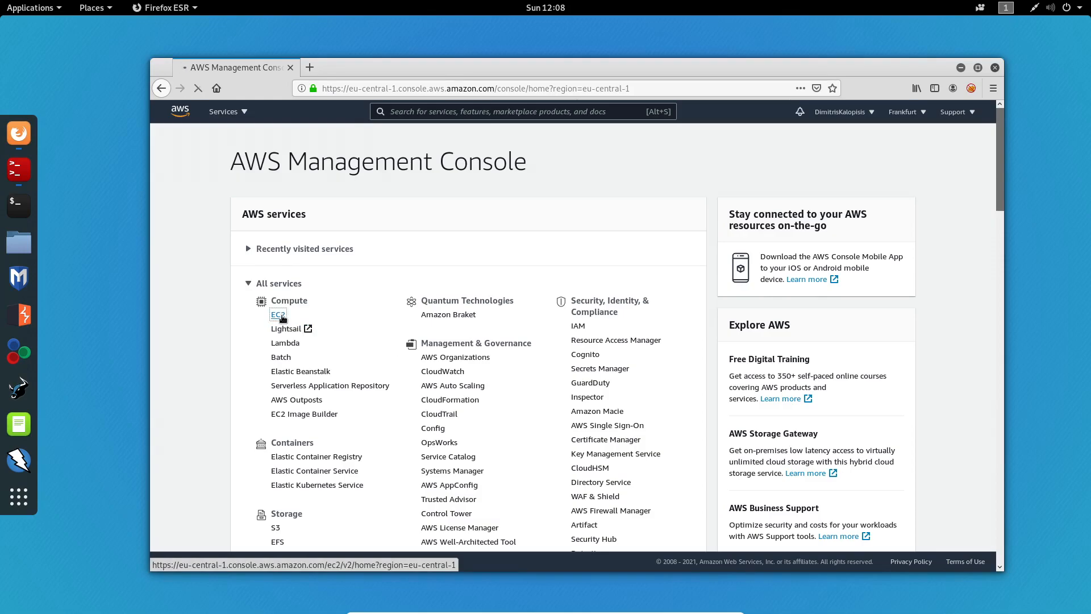
left_click(278, 314)
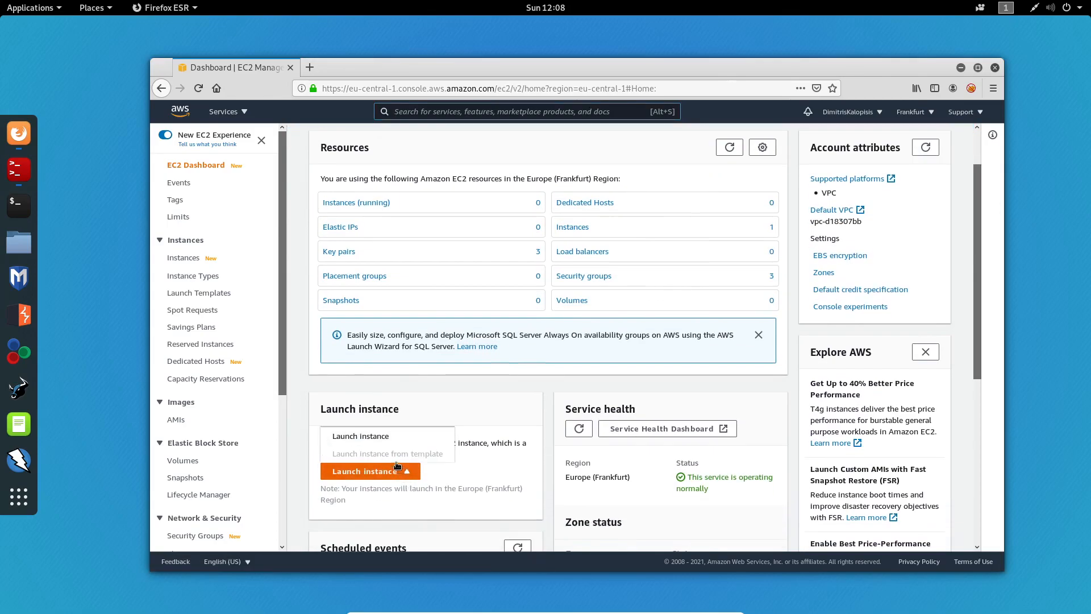
Start a new instance launch and search AWS Marketplace images for 'Kali'
left_click(360, 436)
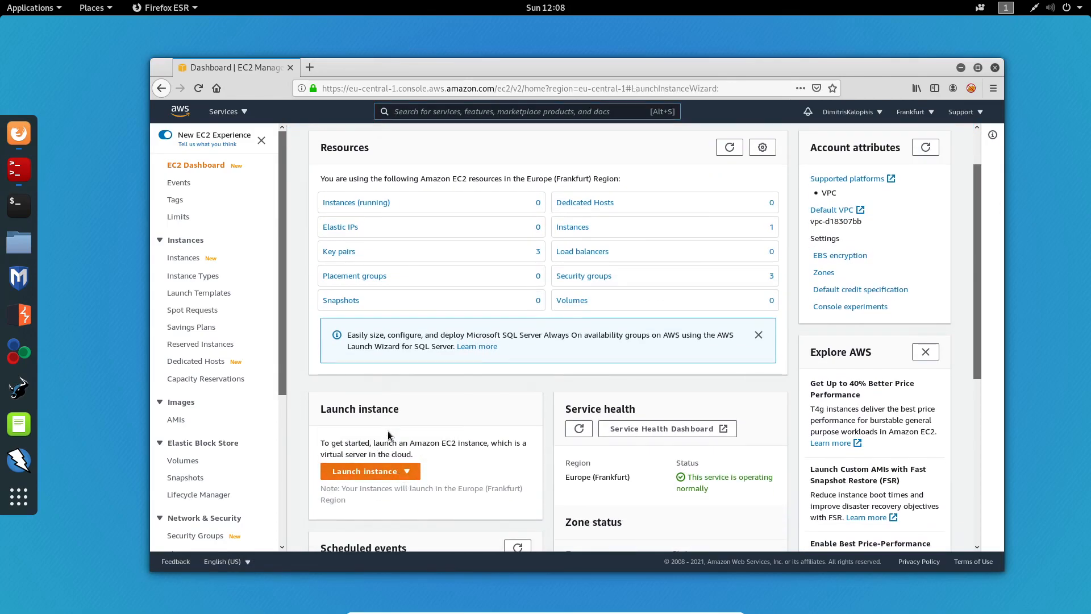
left_click(365, 471)
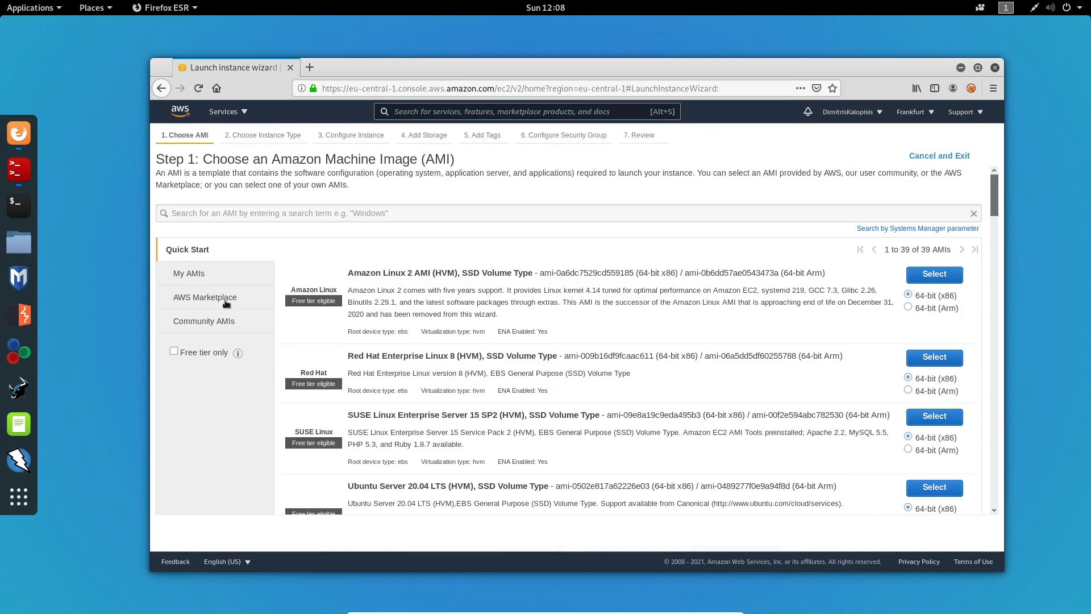
left_click(204, 297)
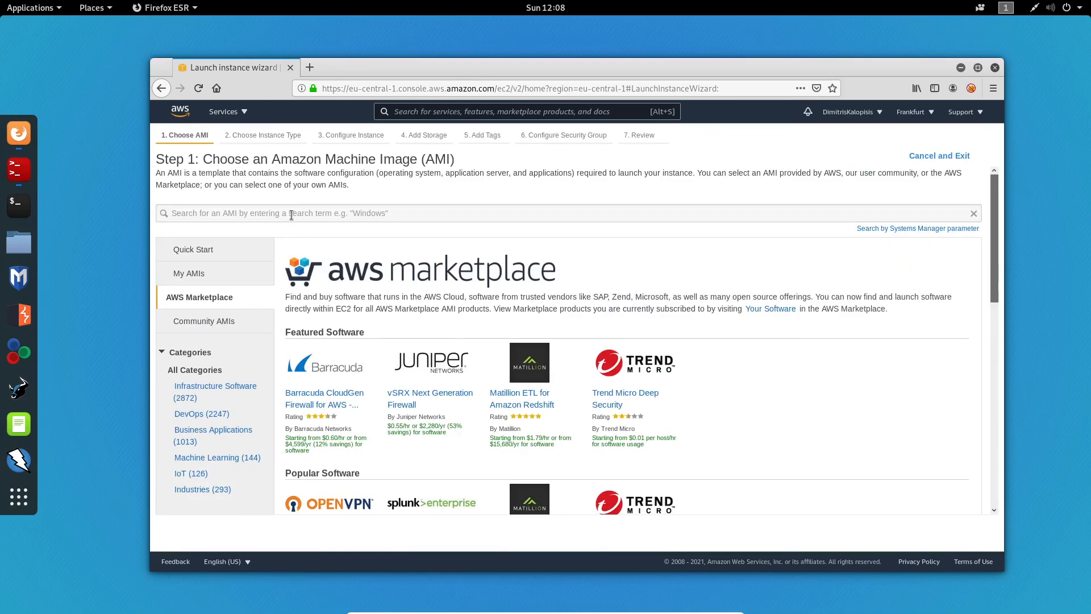
type("K")
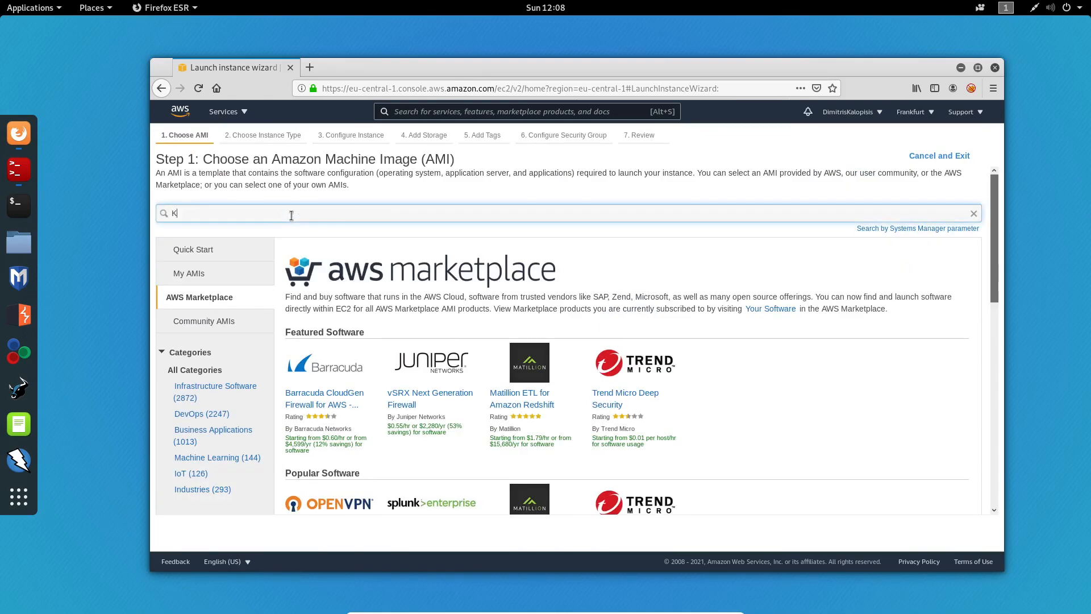
type("ali")
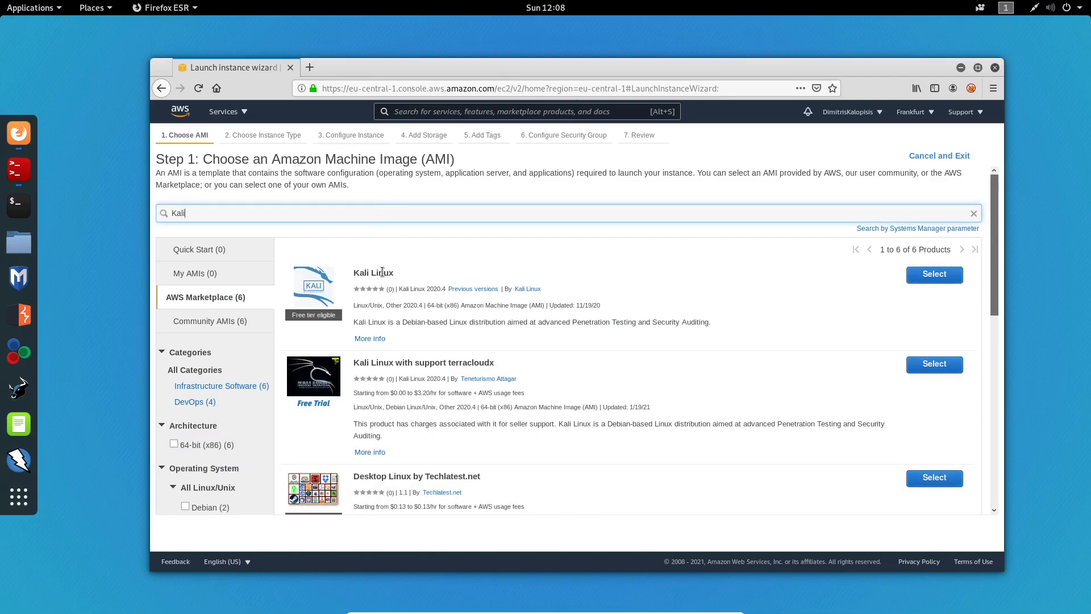
mouse_move(332, 283)
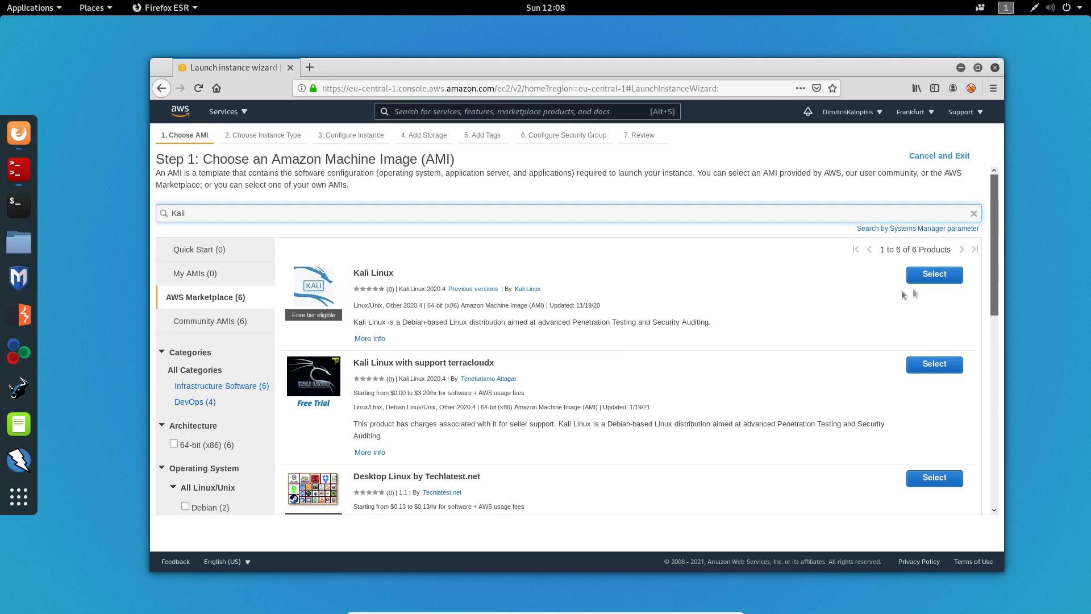
mouse_move(940, 280)
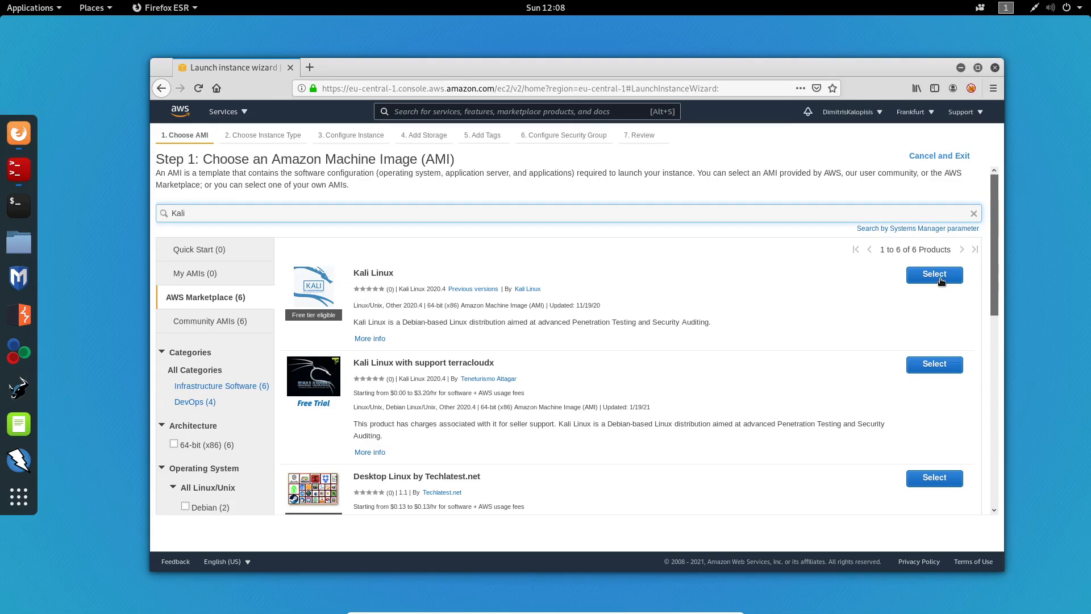
Select the free-tier Kali Linux image and scroll through its product details and pricing
left_click(933, 274)
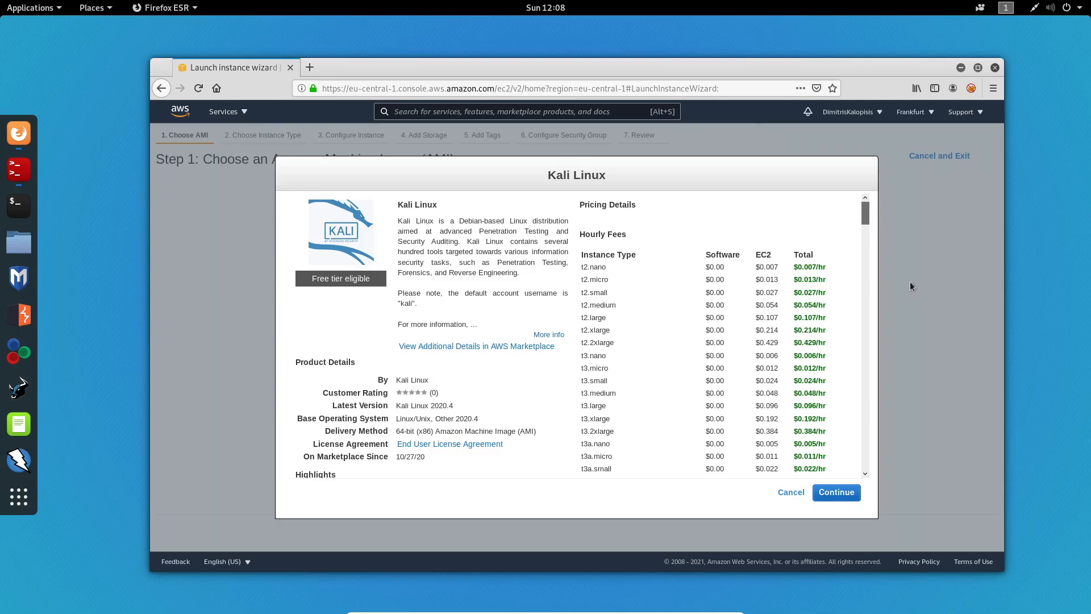
scroll("down", 3)
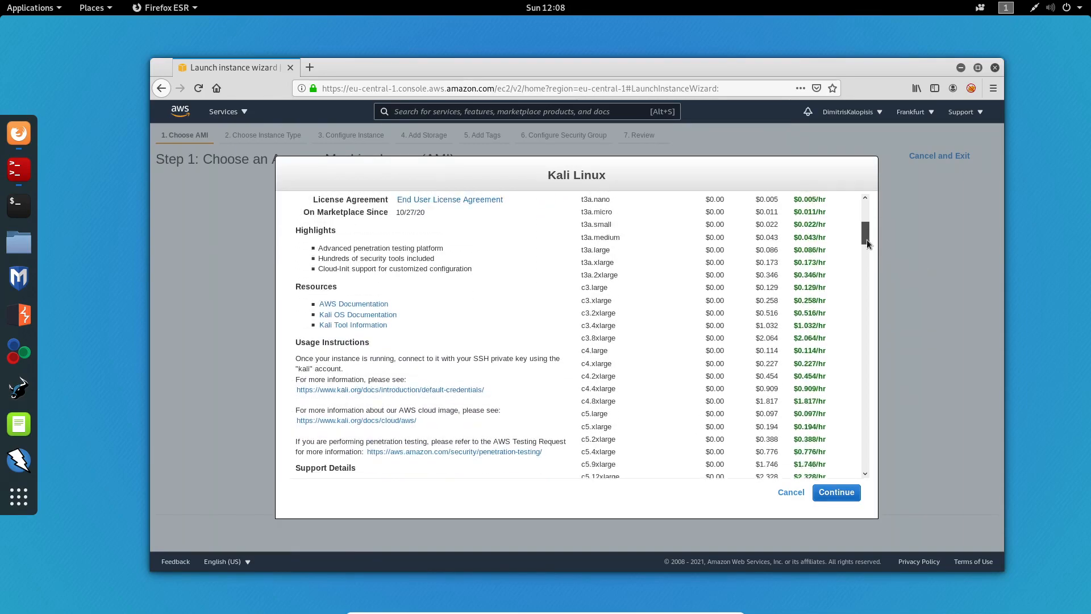
scroll("down", 3)
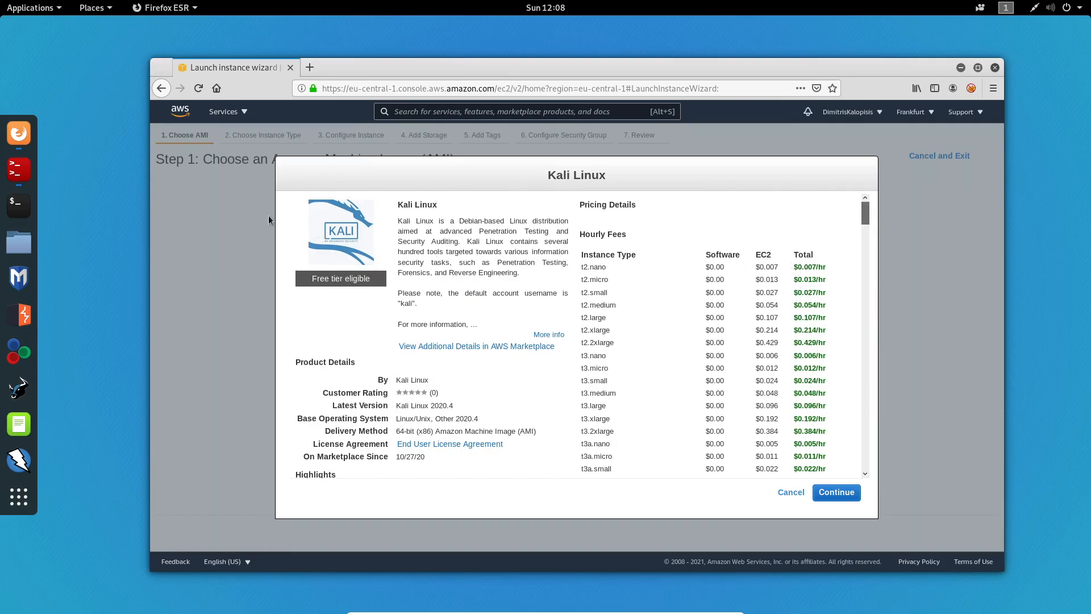
mouse_move(301, 277)
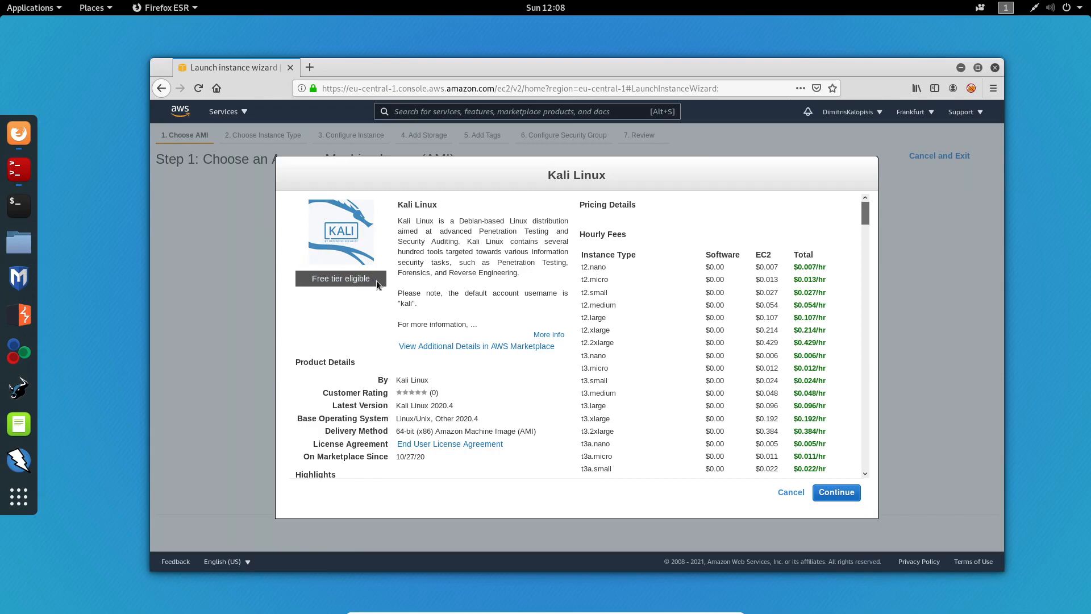
mouse_move(397, 284)
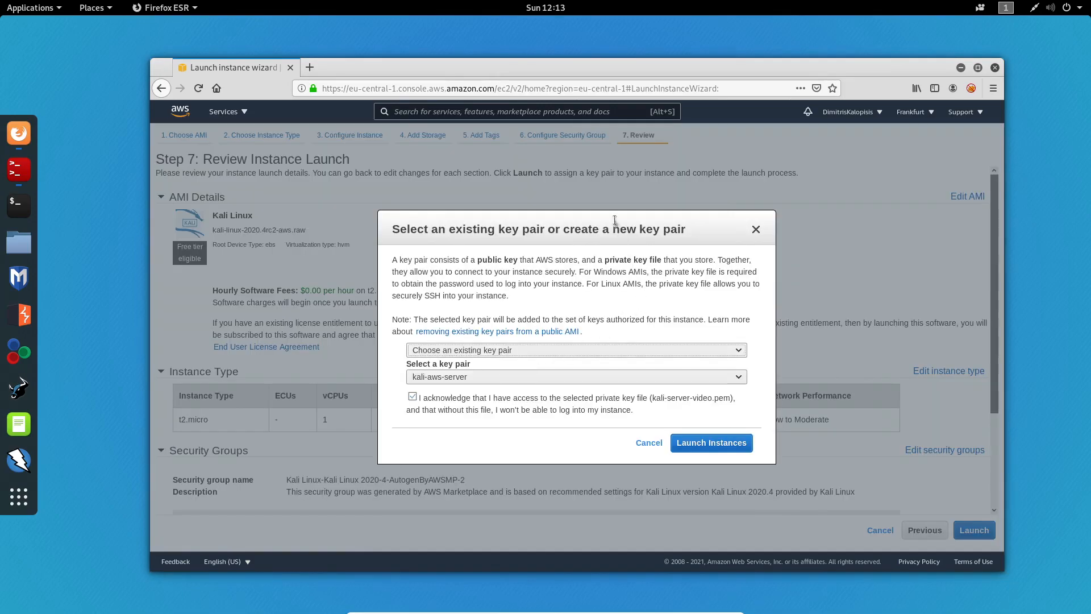
mouse_move(756, 339)
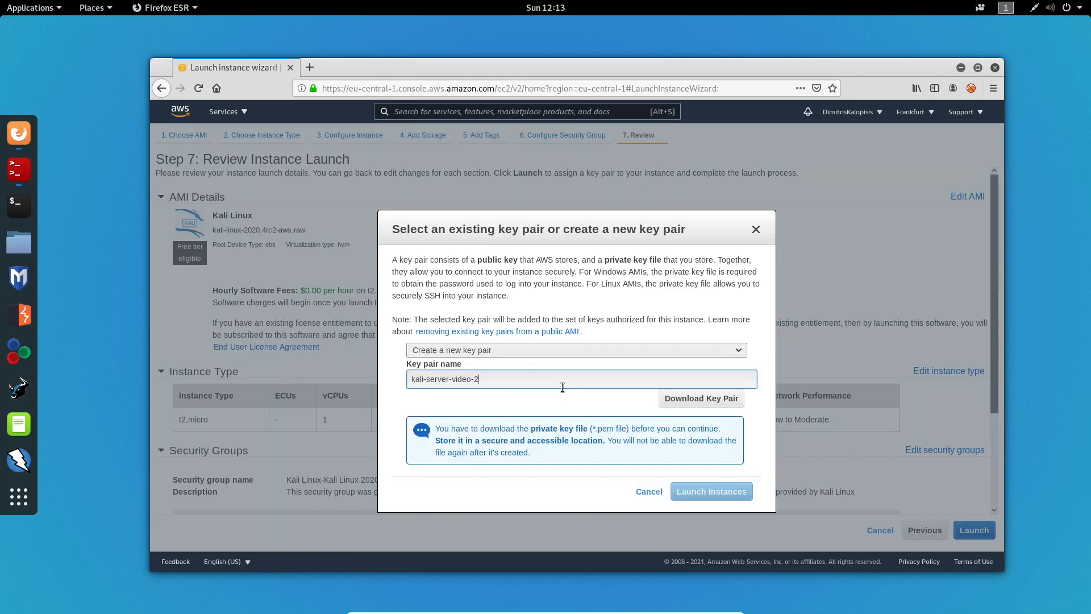
Create the key pair kali-server-video-3 and save its .pem private key file
double_click(416, 379)
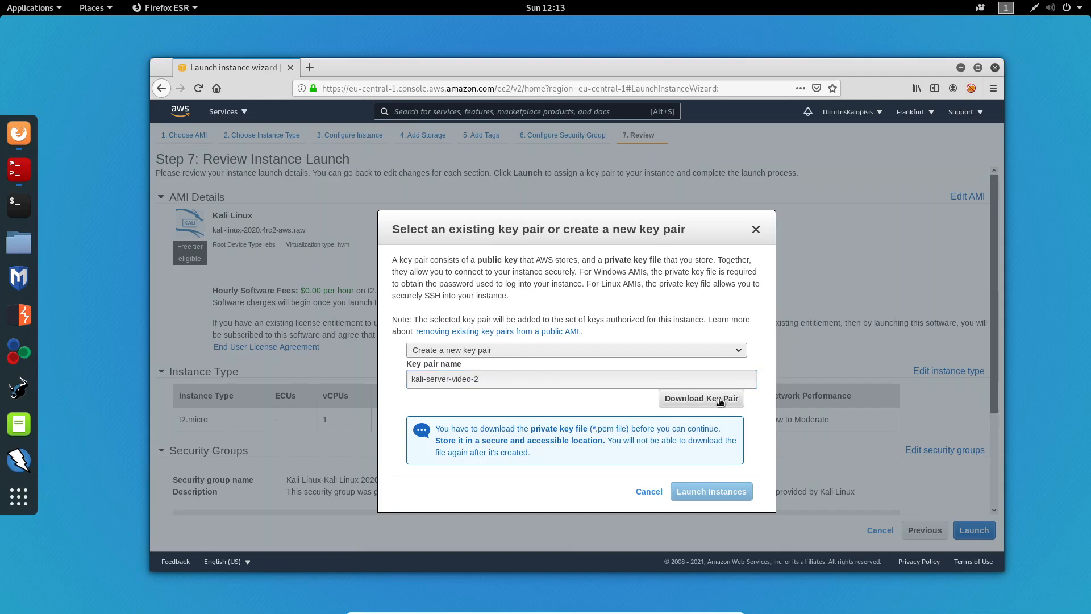
left_click(700, 398)
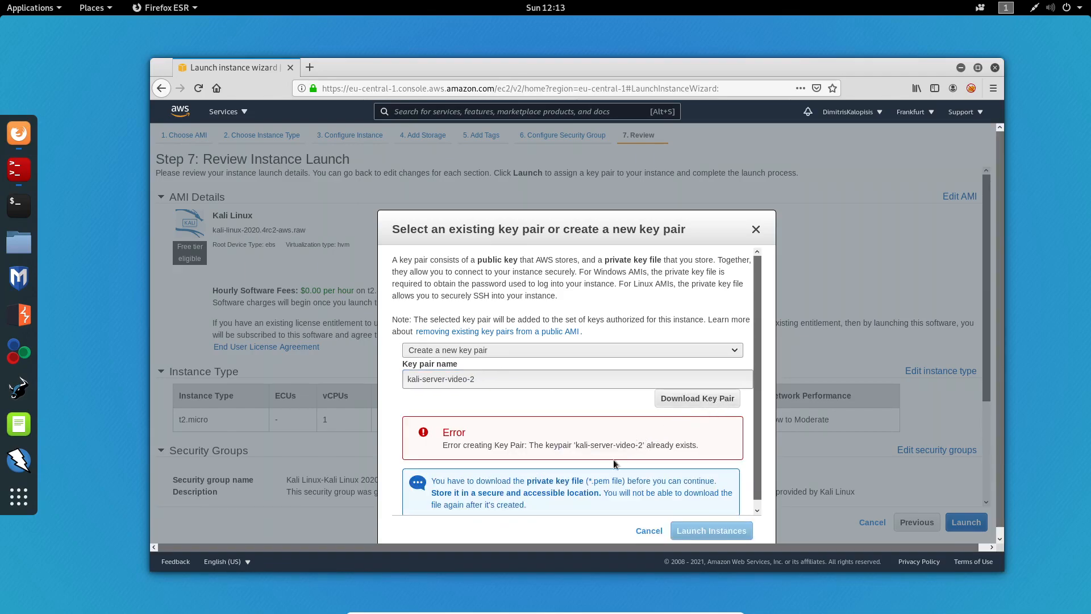
left_click(570, 350)
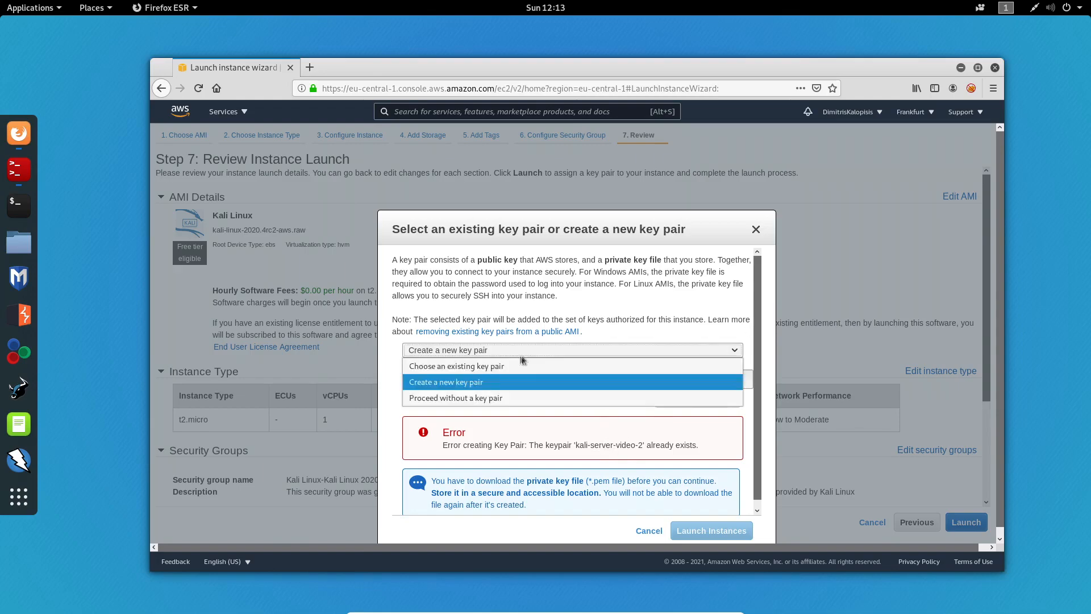
left_click(456, 366)
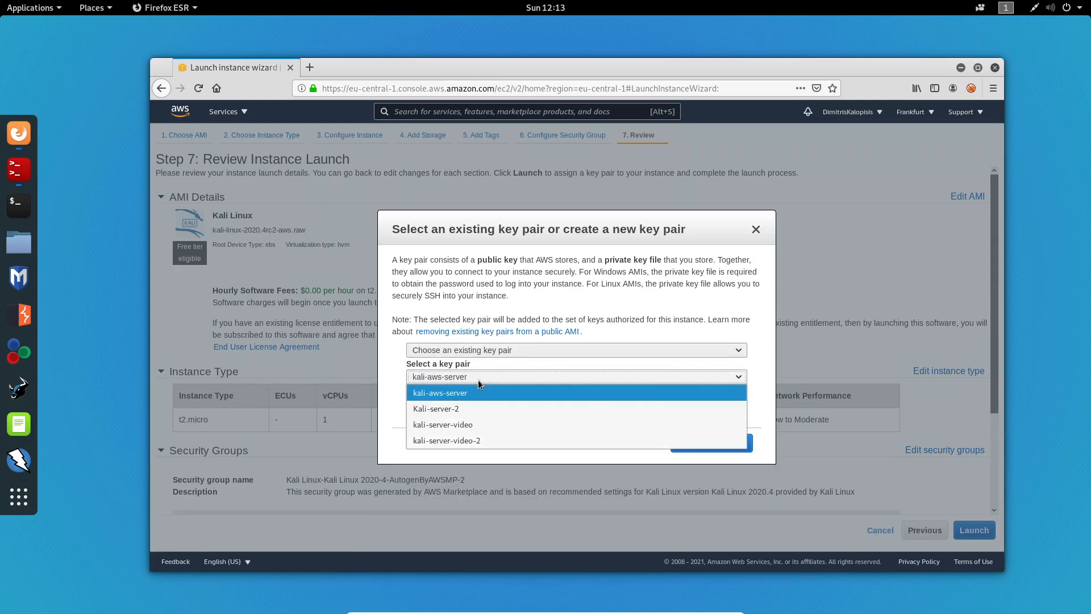
left_click(575, 349)
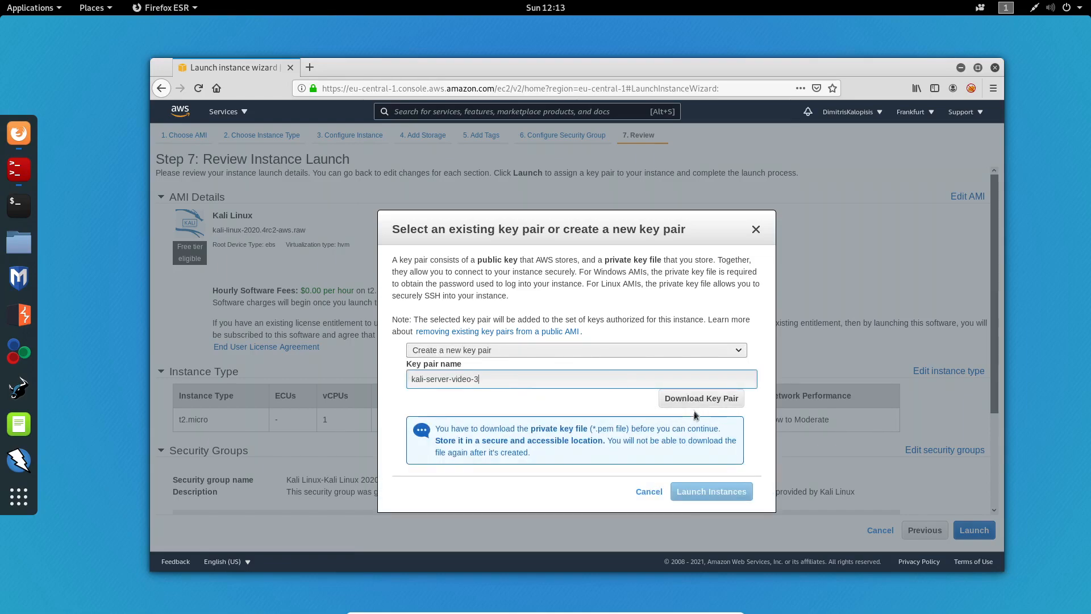
left_click(701, 398)
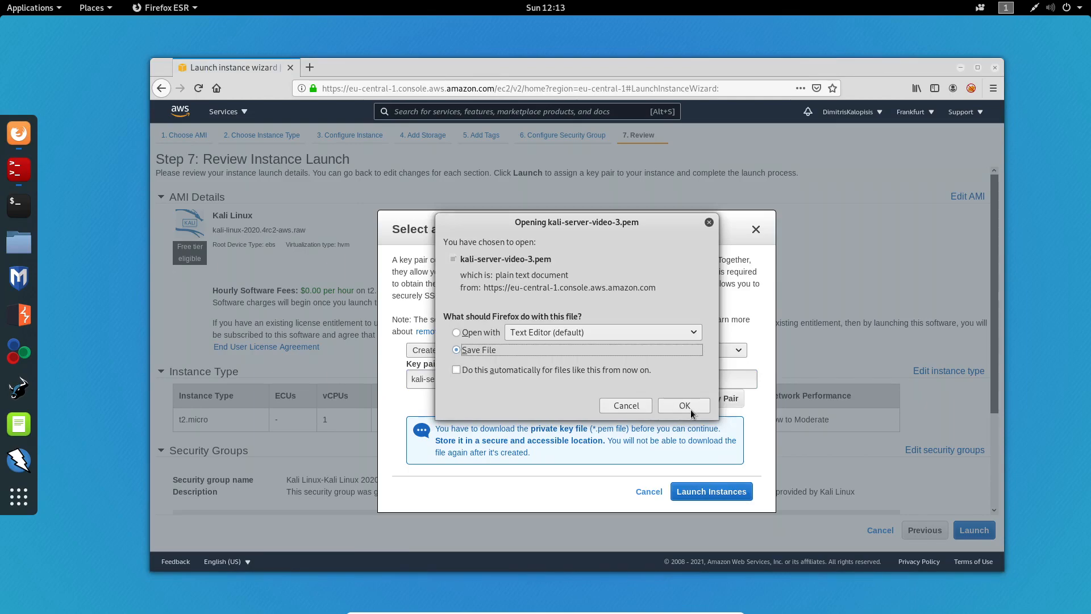
left_click(683, 405)
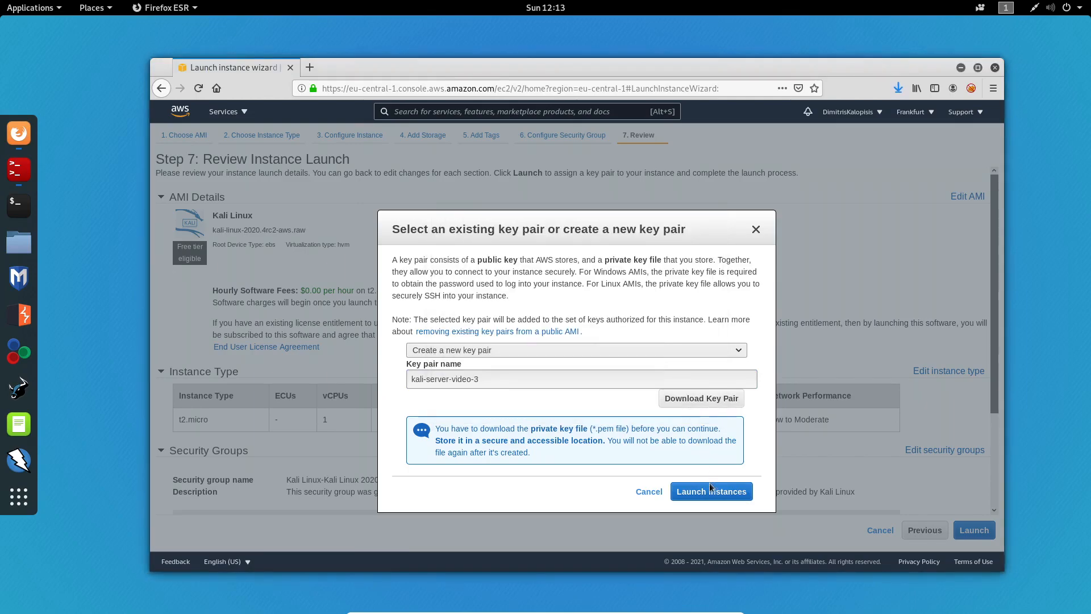
Launch the Kali instance, then go back to the console home page
left_click(710, 491)
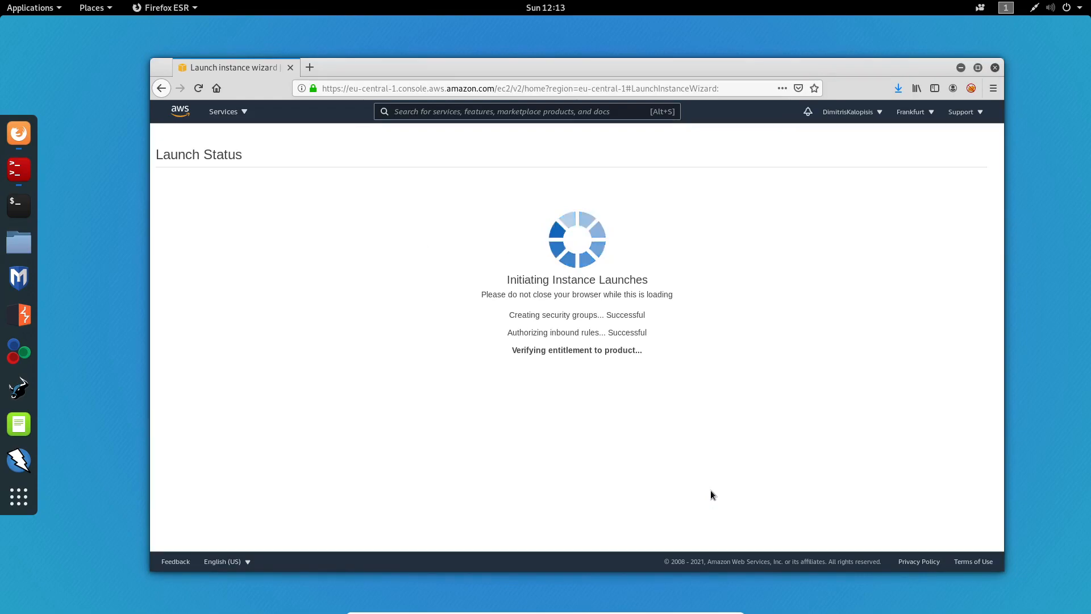
mouse_move(646, 365)
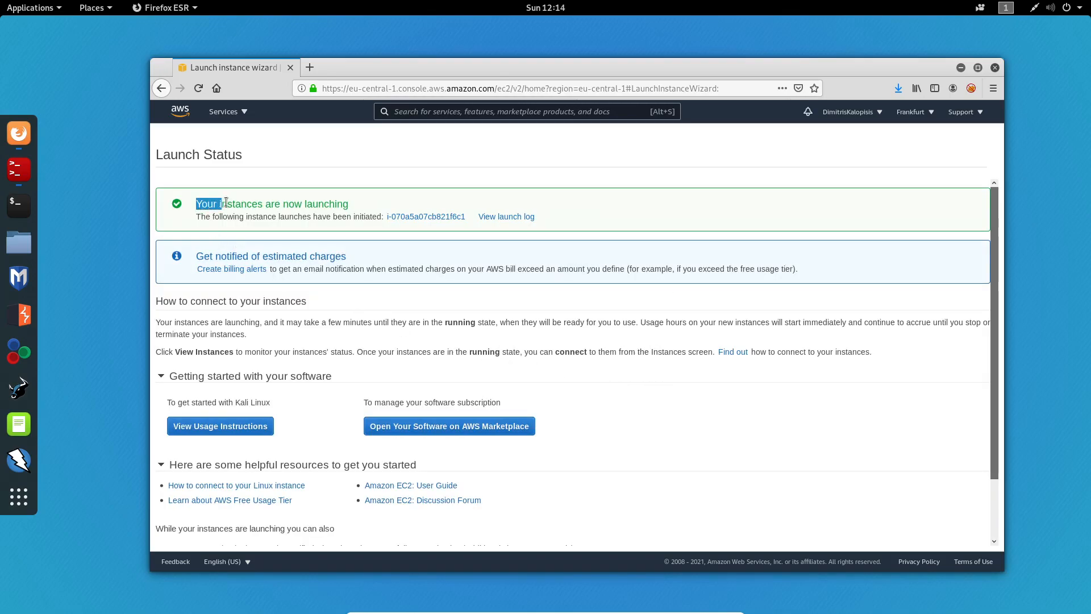
left_click(351, 204)
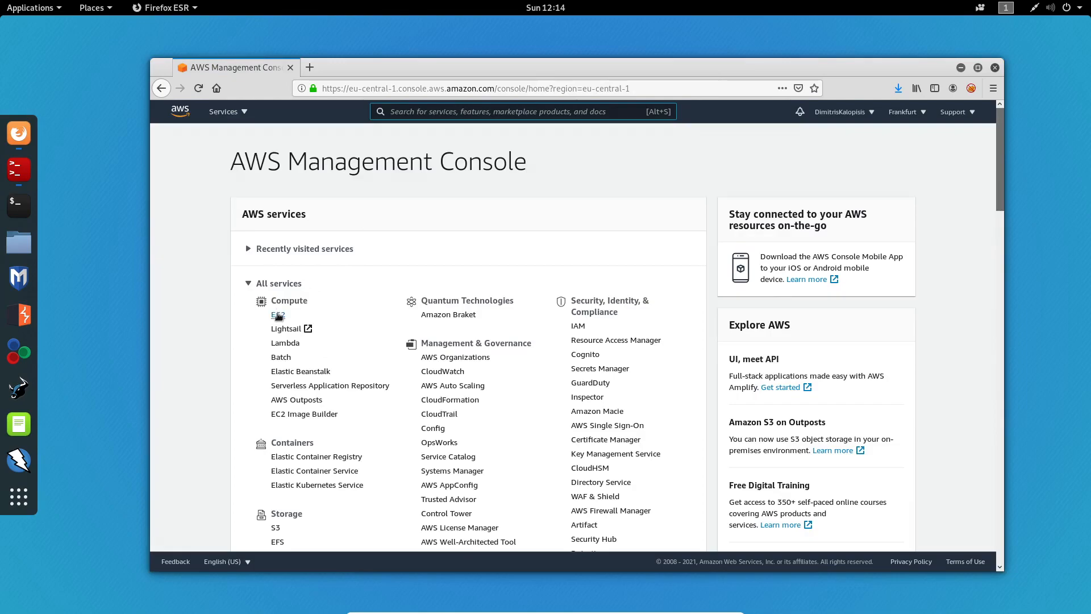
Open EC2 Instances, select the new instance and refresh until it shows Running
left_click(278, 315)
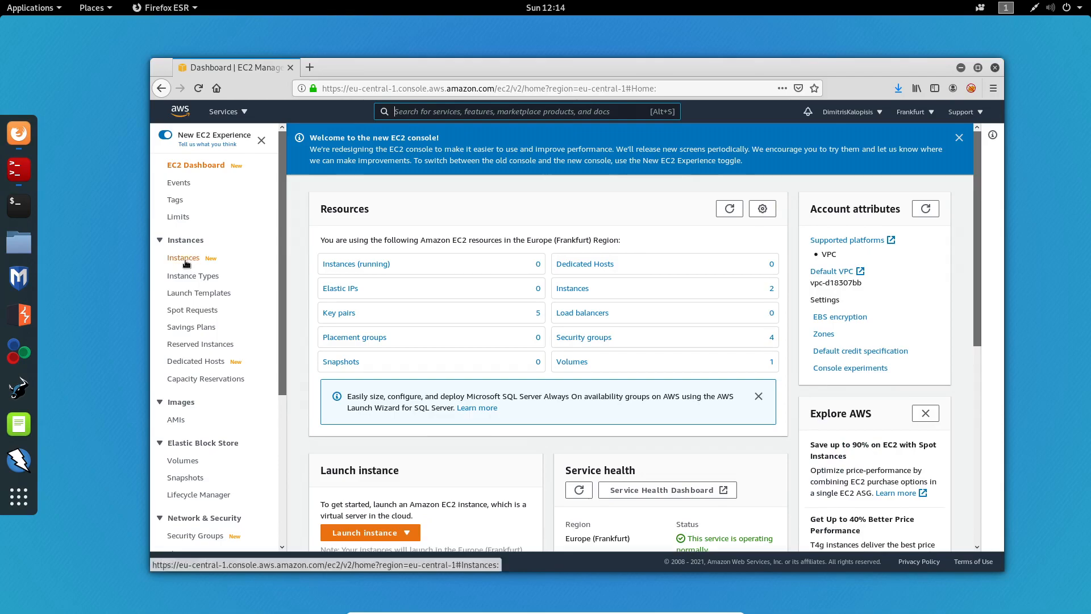
left_click(183, 257)
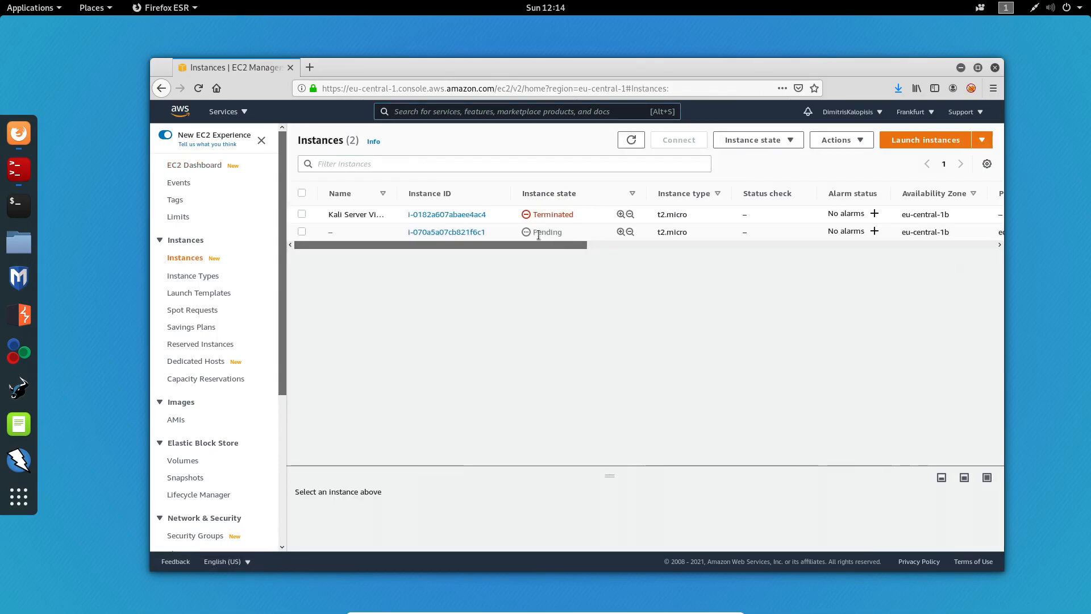
left_click(301, 232)
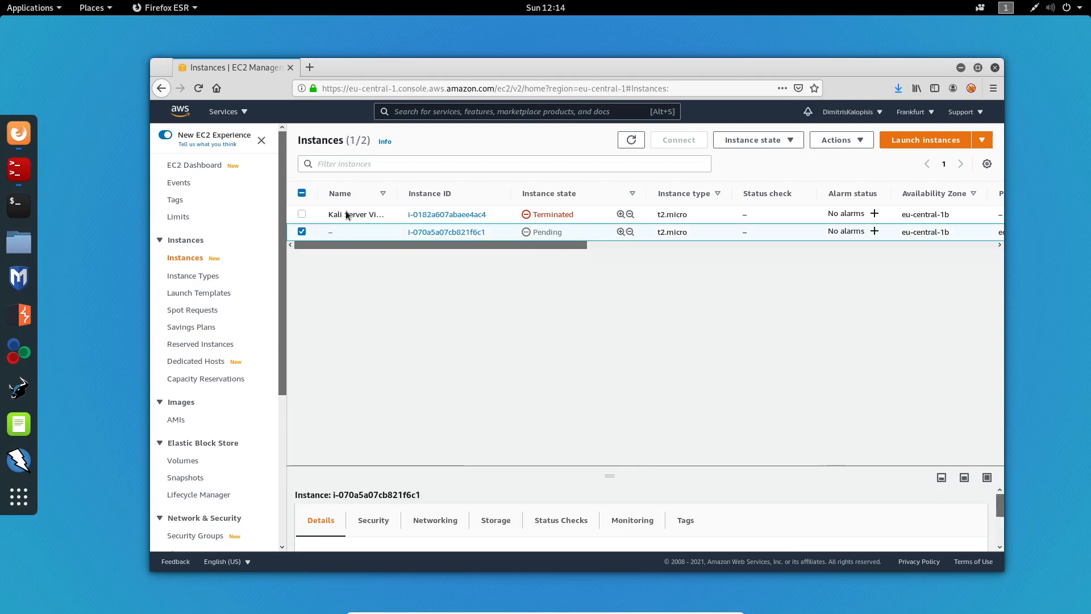
left_click(302, 231)
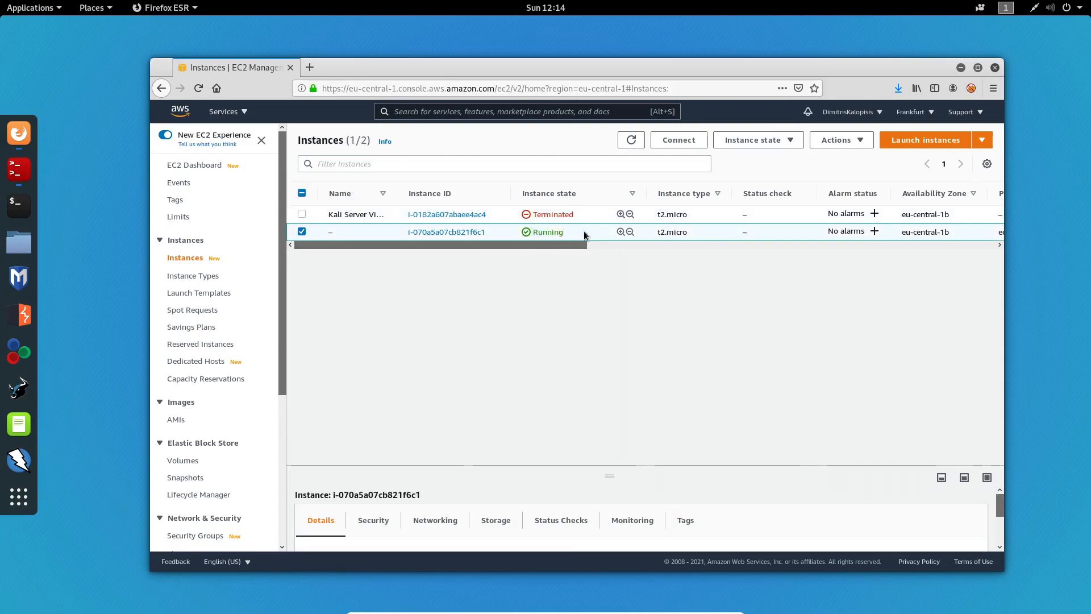
left_click(341, 232)
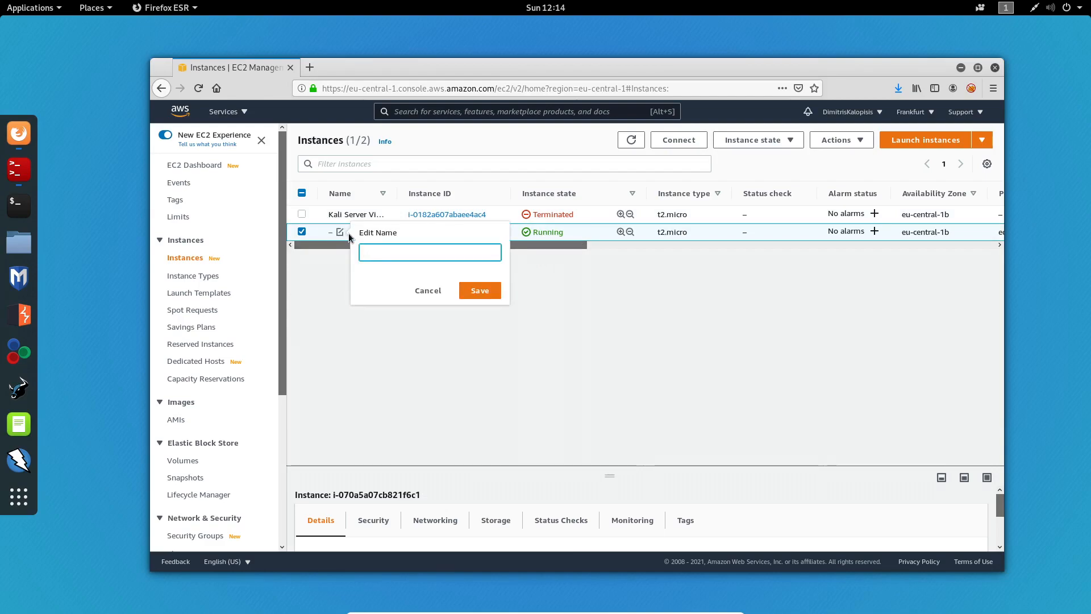
Rename the instance to 'Kali Server Video' and open its details page
type("Kali Server Vid")
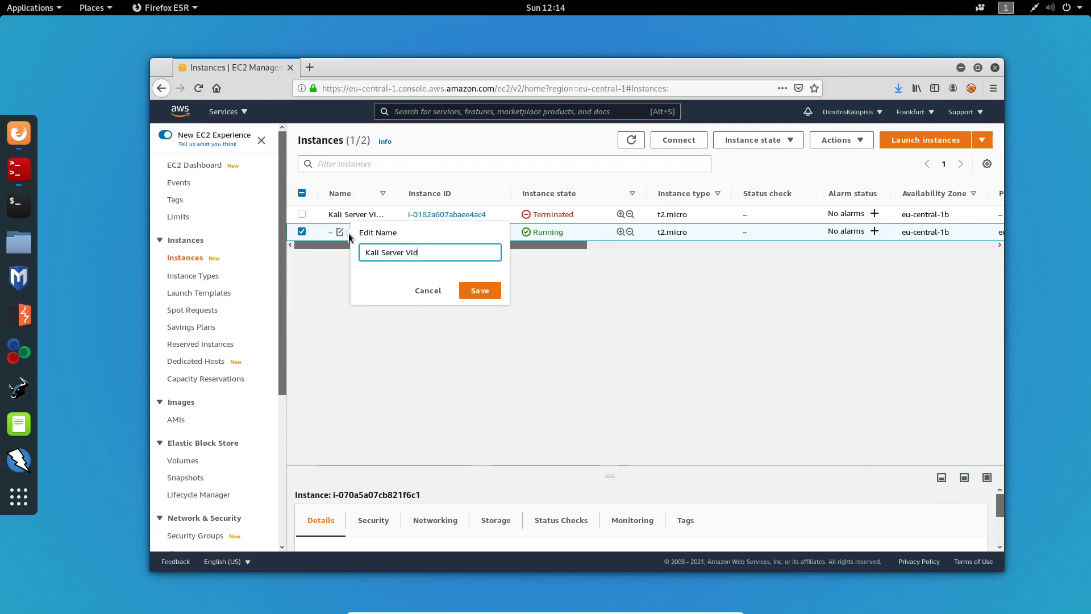
left_click(480, 291)
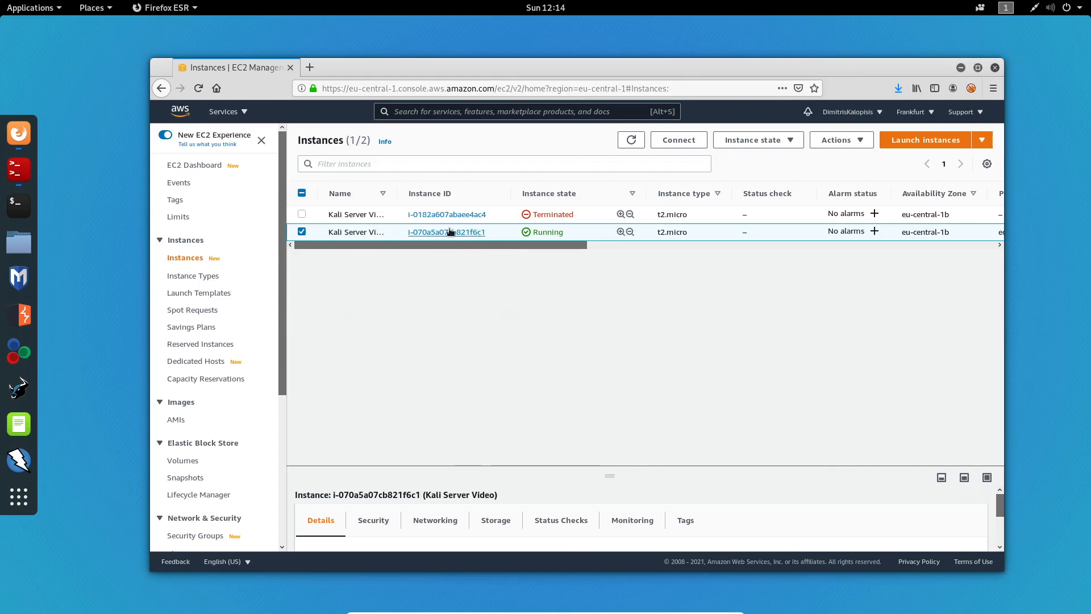
left_click(446, 232)
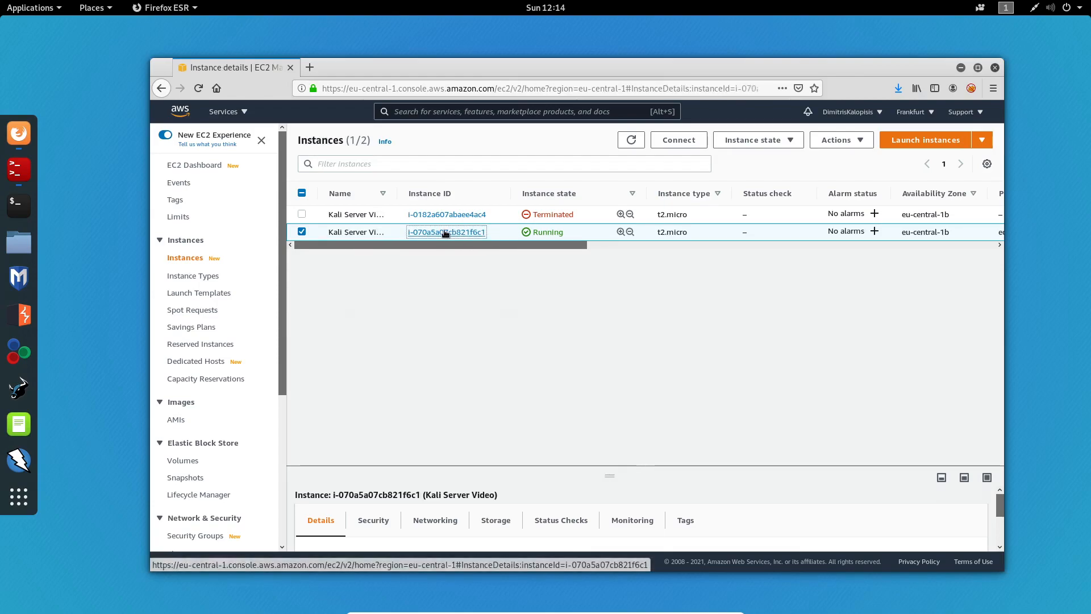
left_click(446, 232)
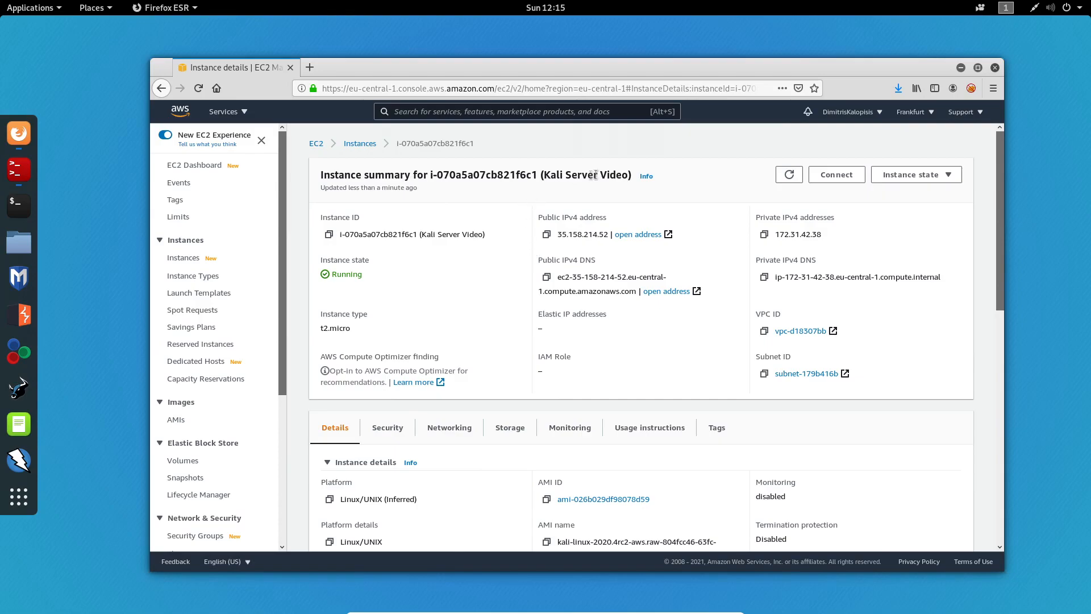
double_click(560, 233)
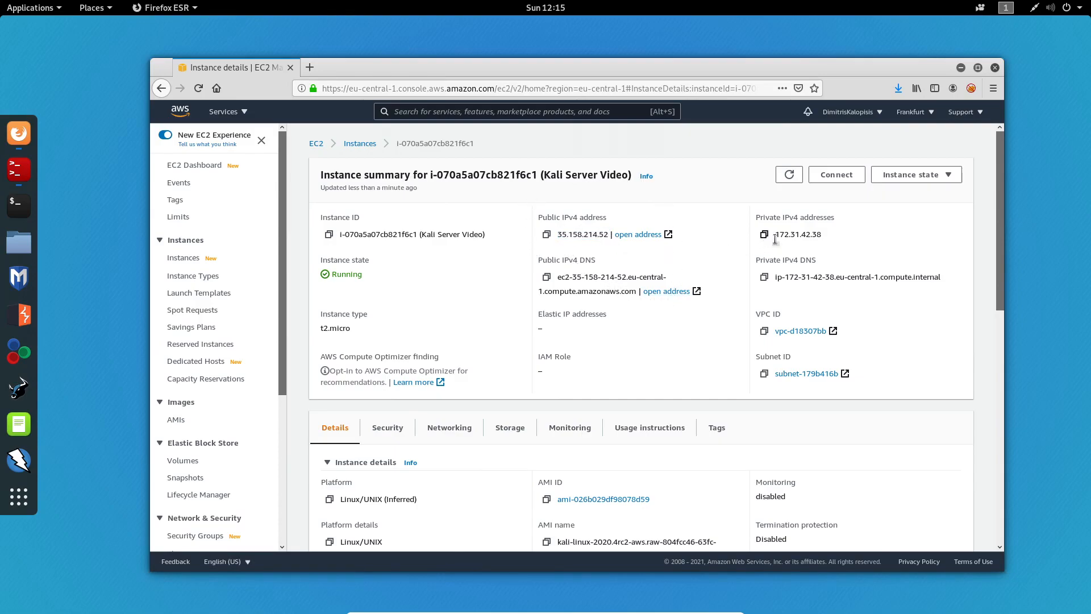
mouse_move(822, 245)
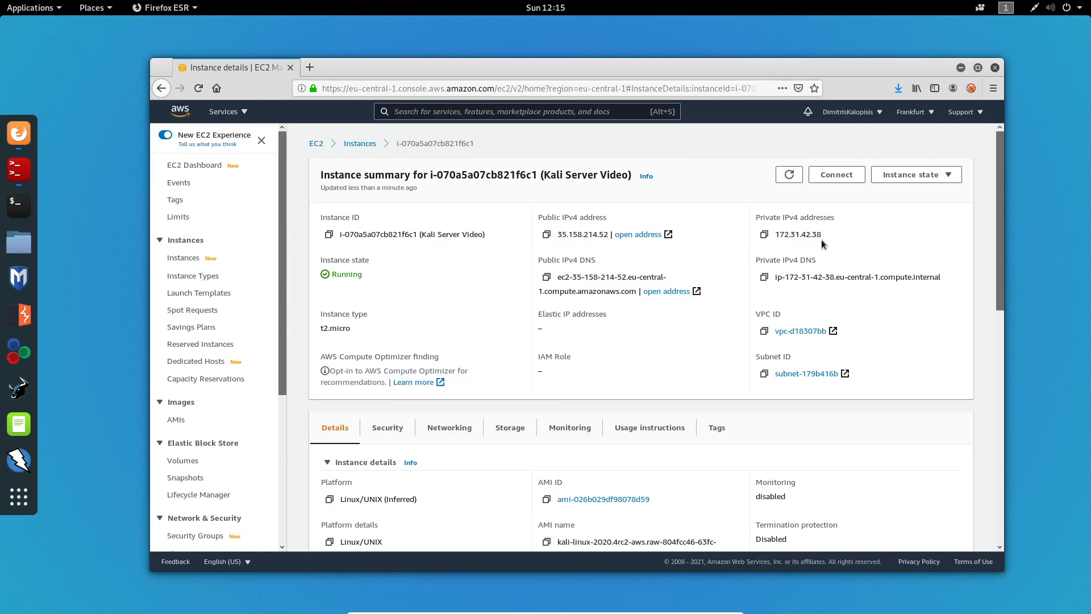
mouse_move(827, 263)
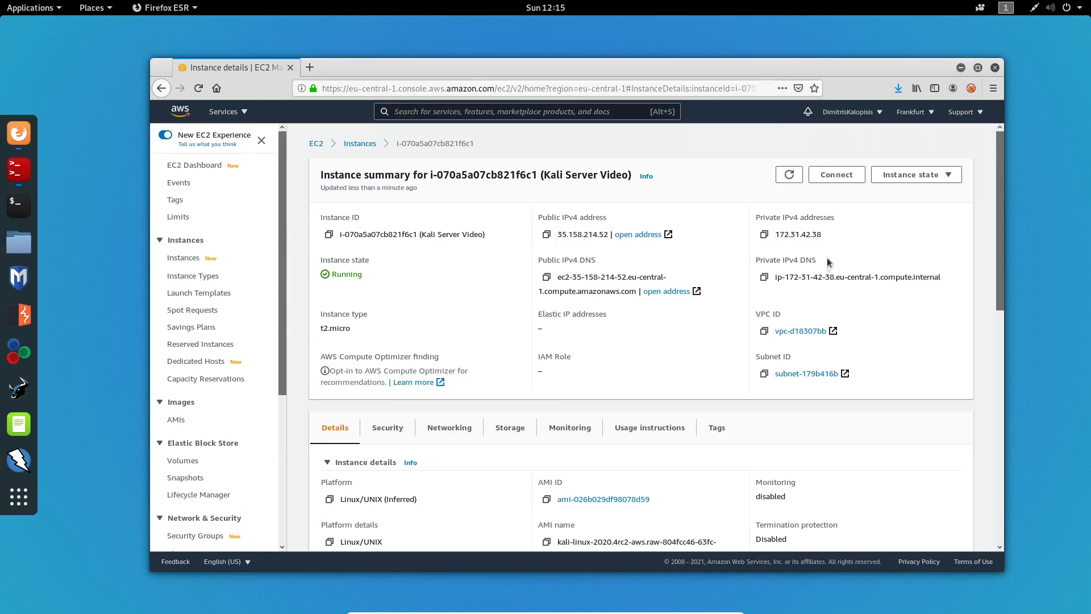
mouse_move(574, 308)
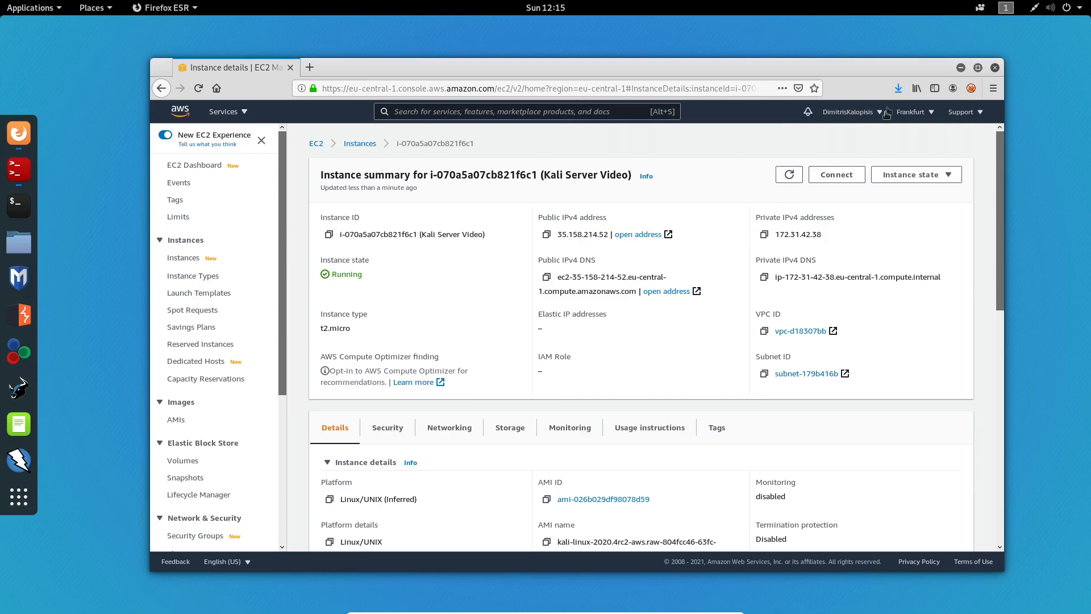
Locate kali-server-video-3.pem from Firefox downloads and open the Desktop folder in Files
left_click(898, 89)
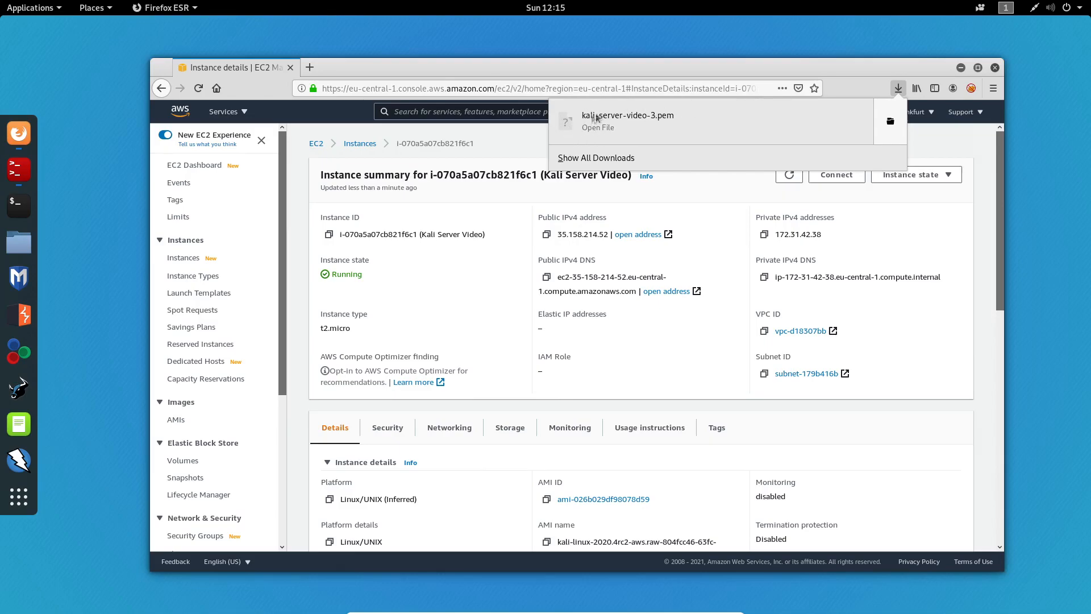
left_click(19, 242)
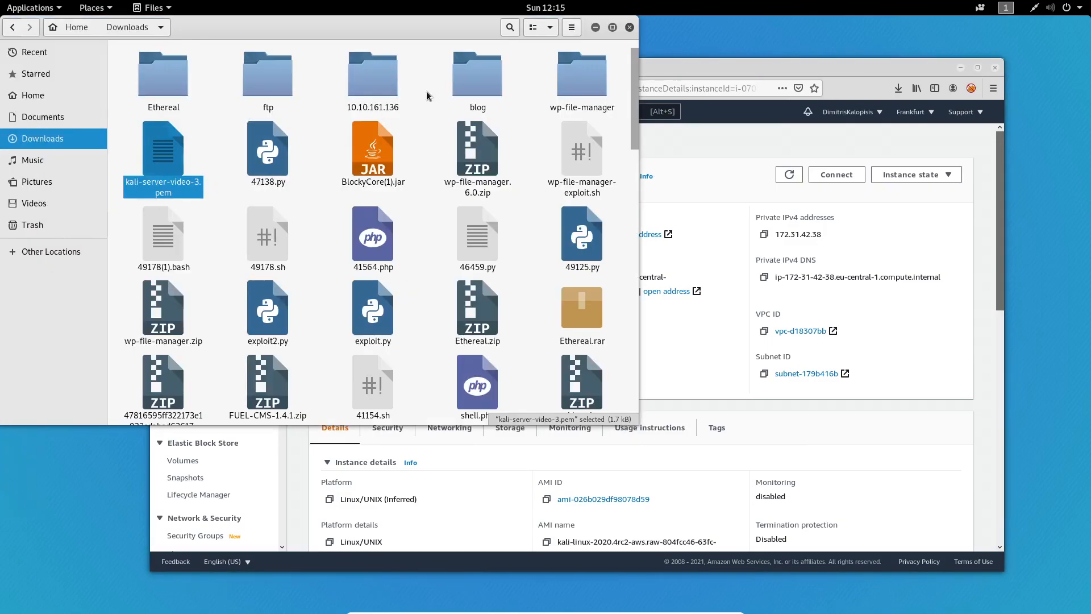
left_click(32, 95)
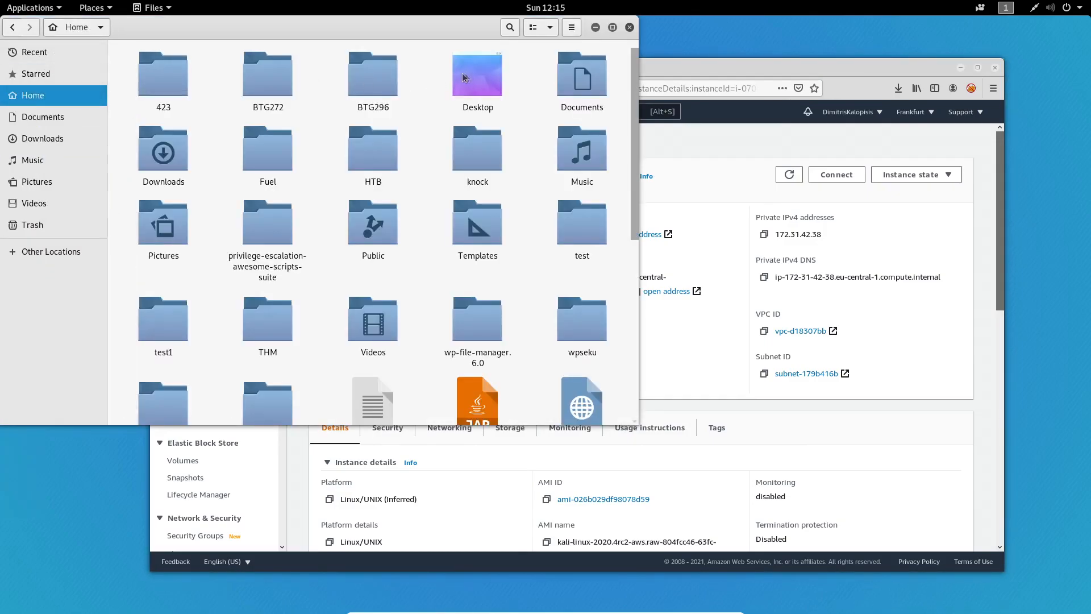
double_click(478, 75)
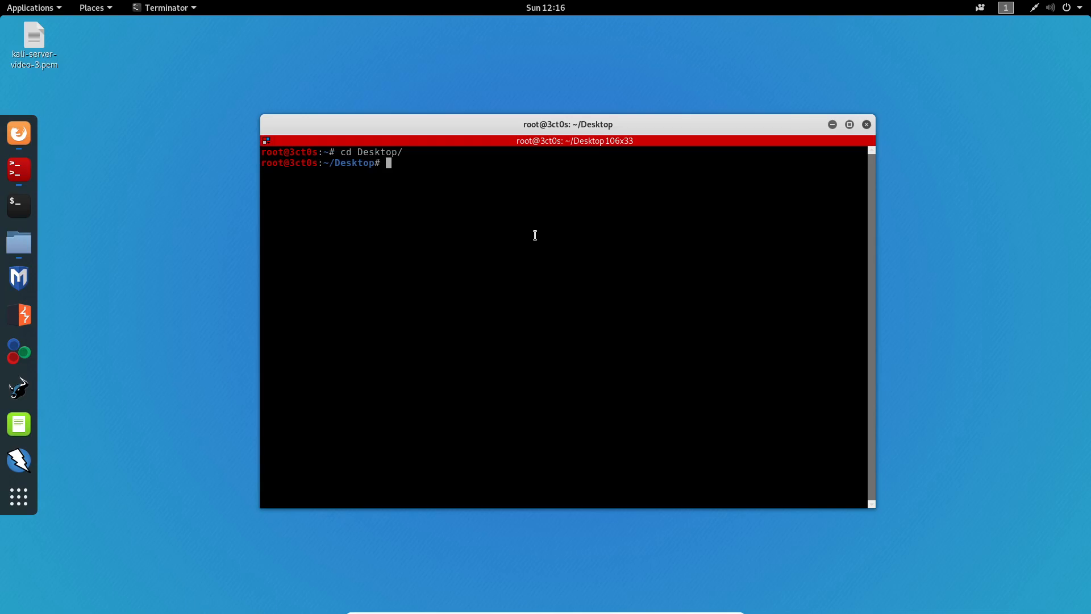
type("ssh")
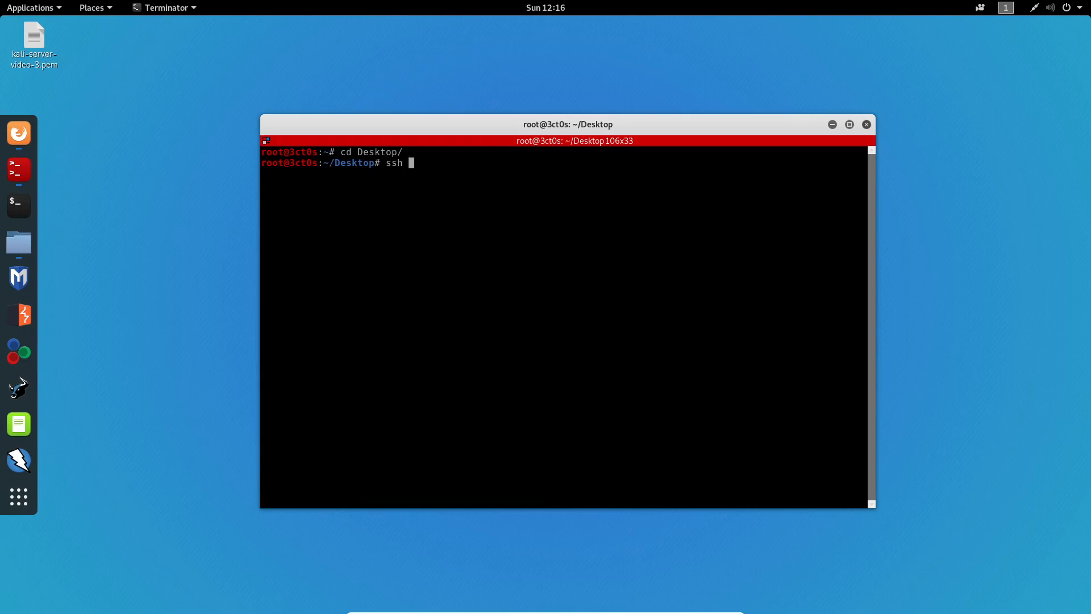
type("-i")
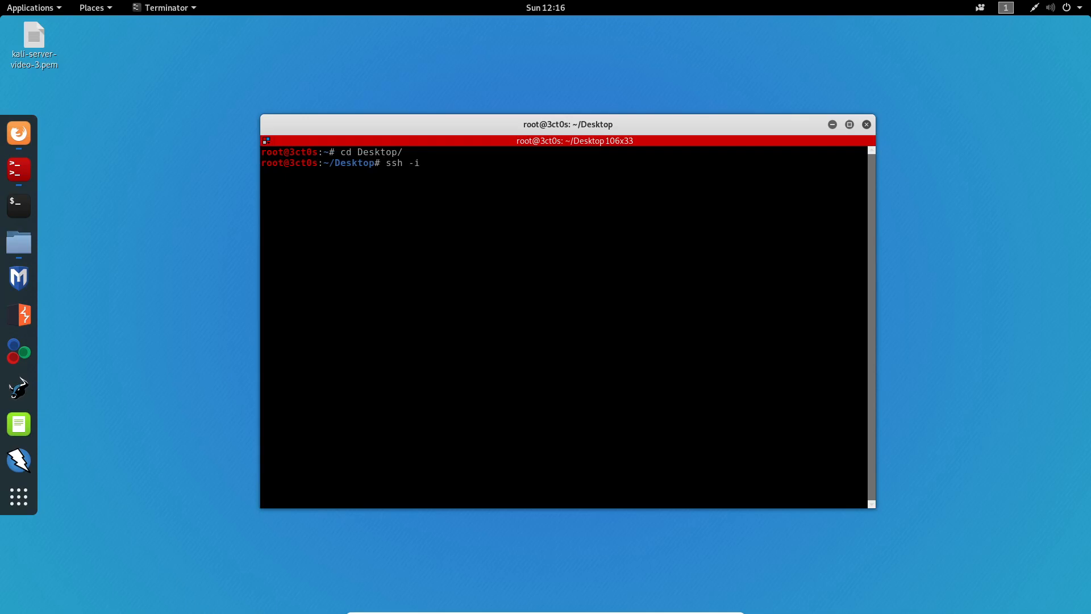
type("kali-server-video-3.pem")
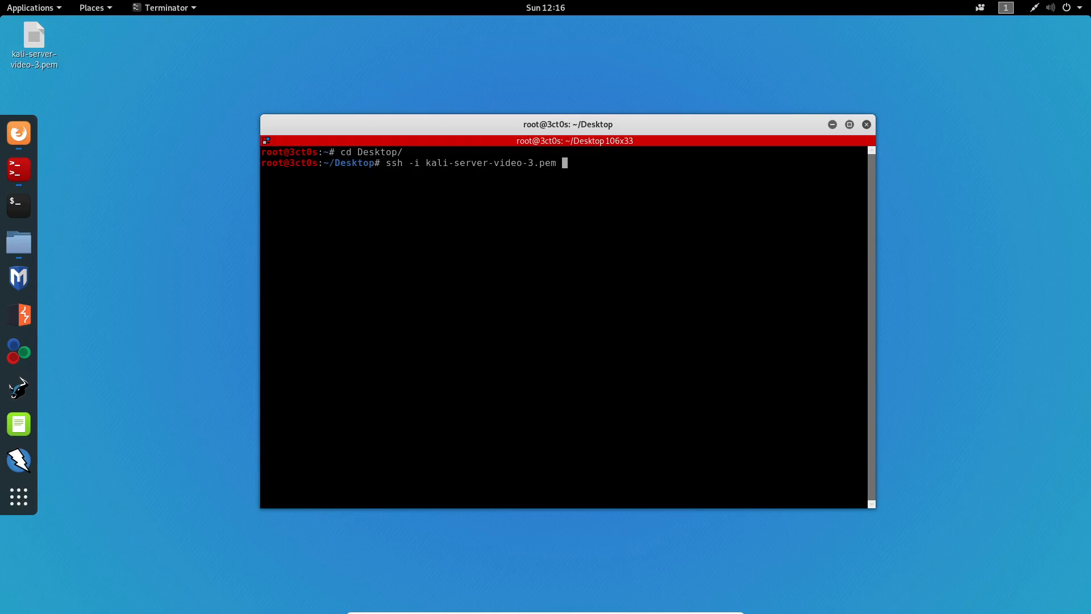
type("kali@")
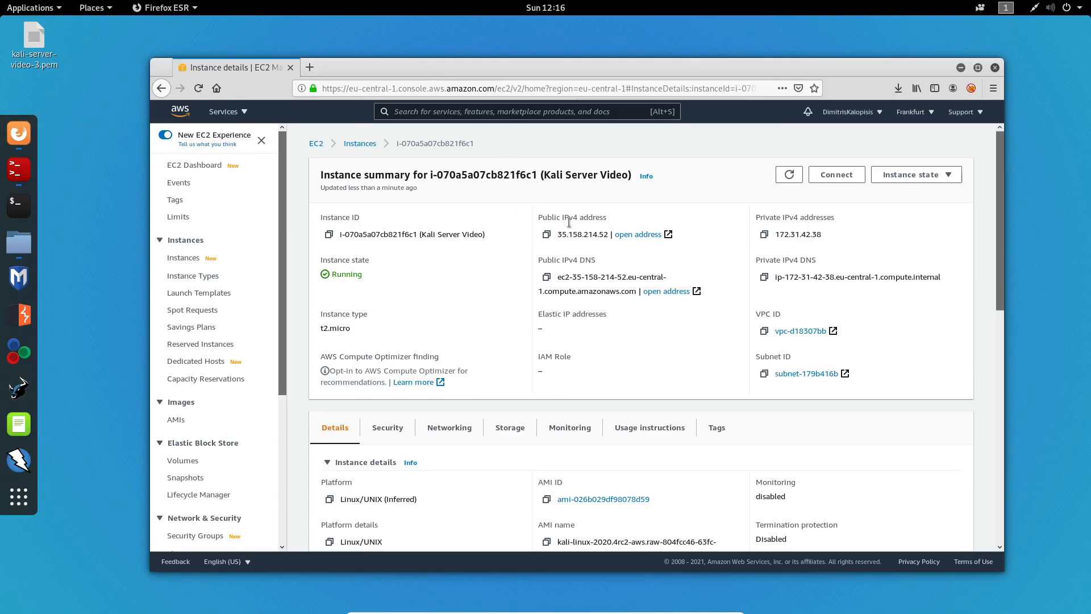
double_click(582, 234)
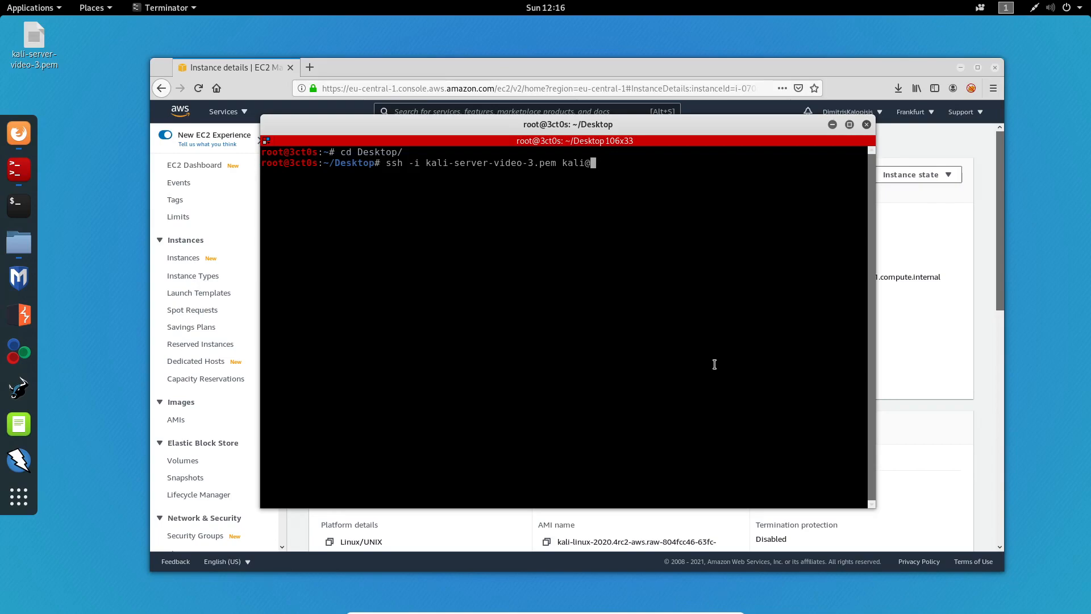
type("35.158.214.52")
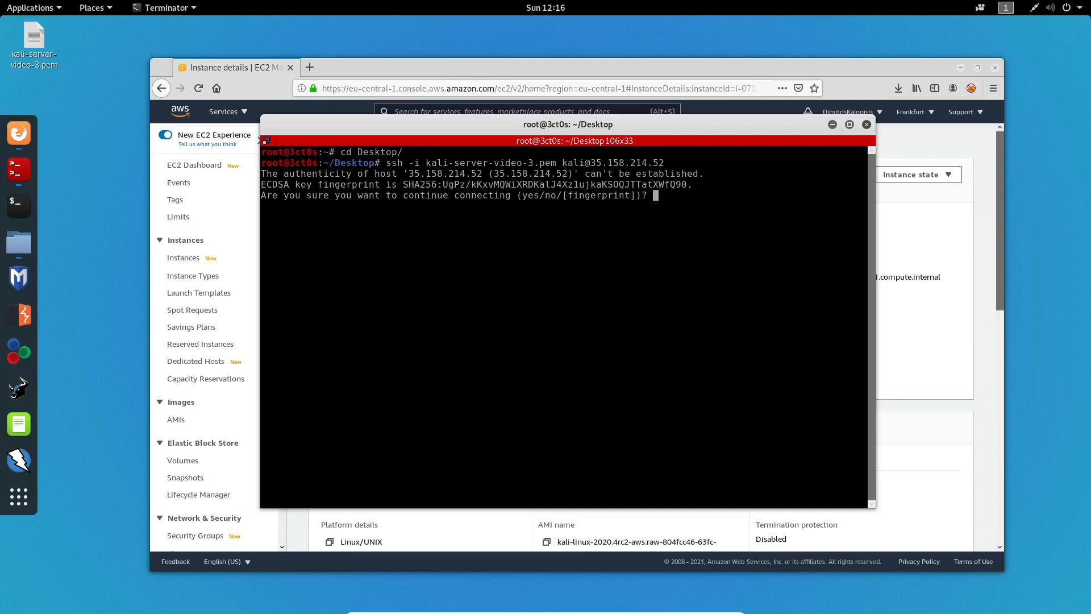
type("yes")
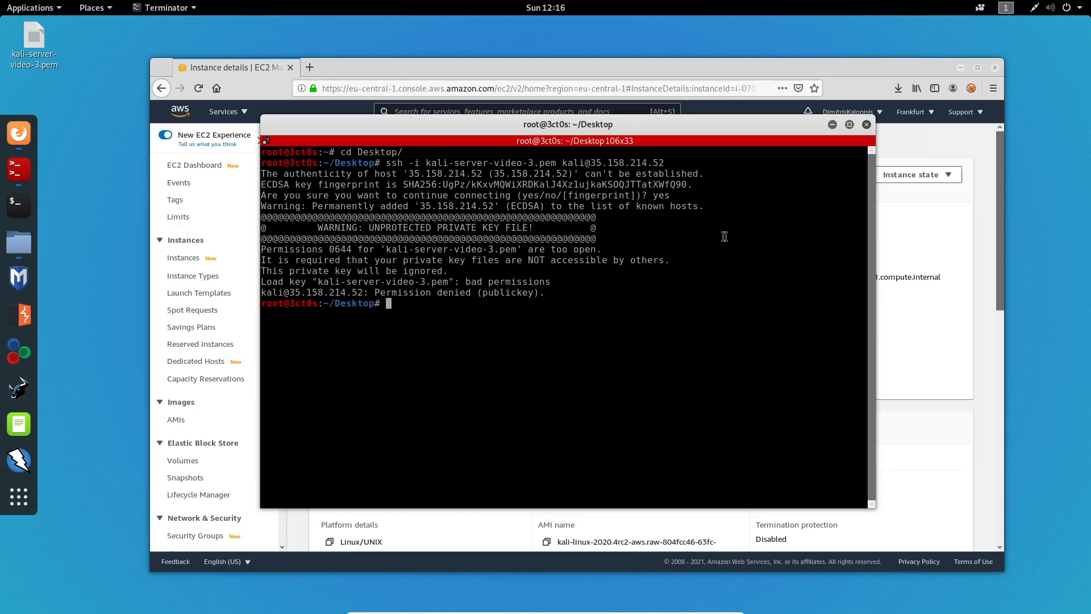
mouse_move(348, 202)
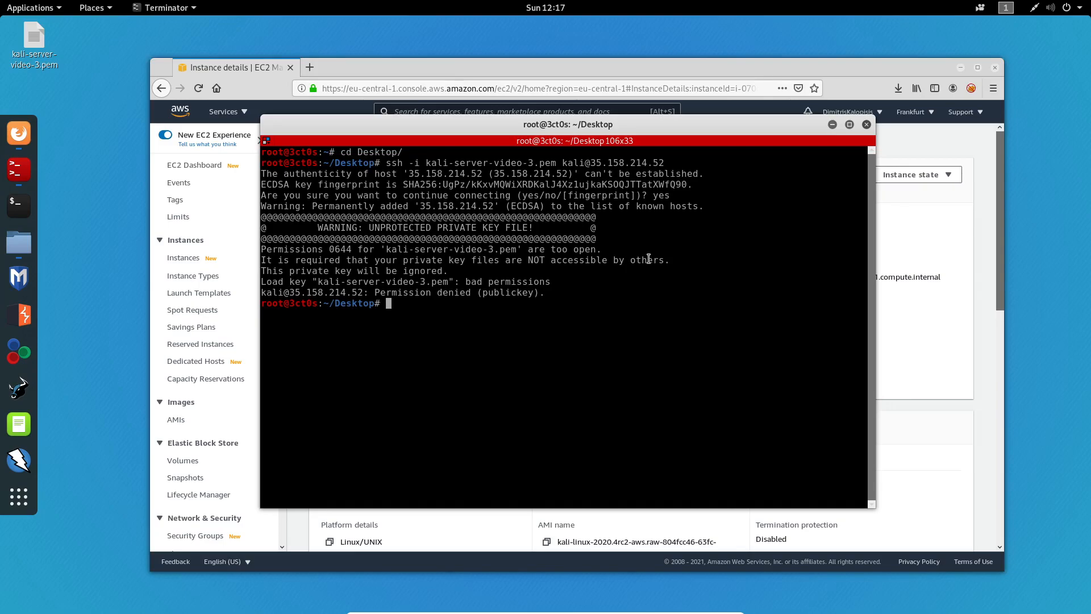
Restrict kali-server-video-3.pem to permissions 700 and SSH into 35.158.214.52 as kali
type("chmod")
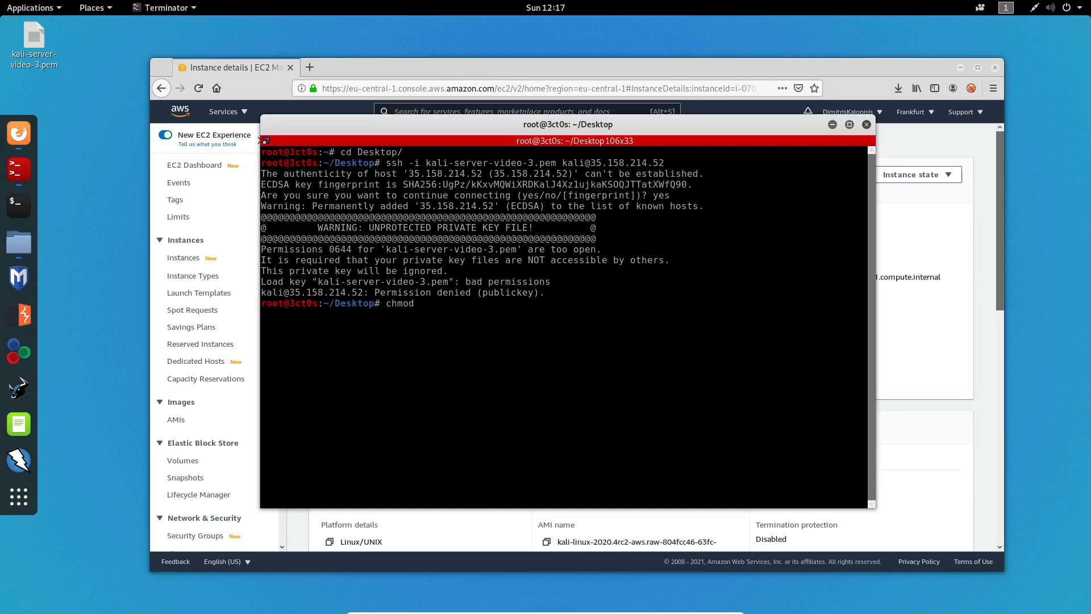
type("700 kali-server-video-3.pem")
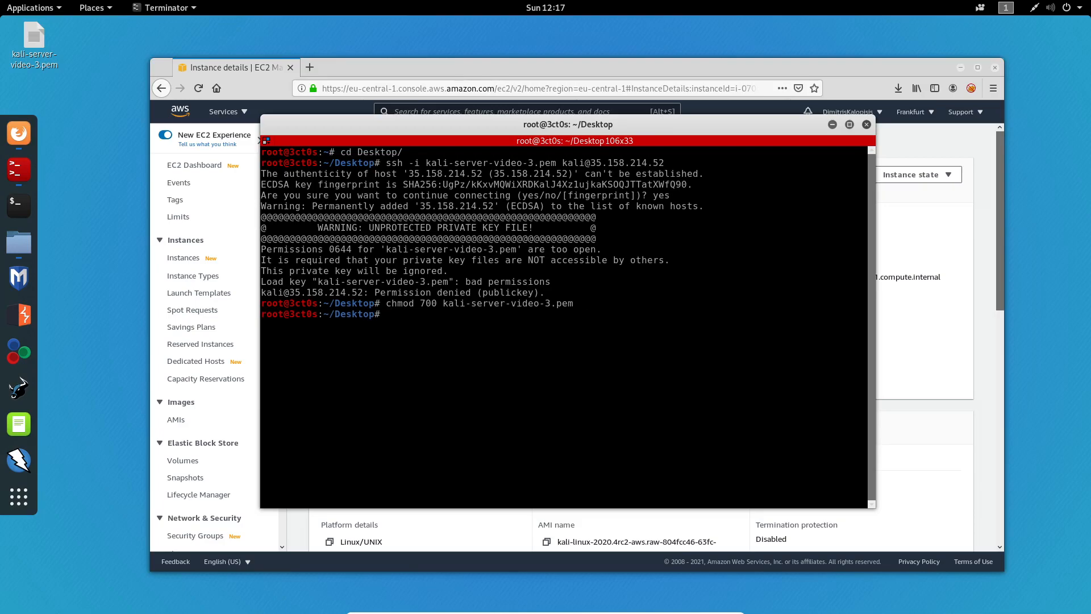
type("ssh -i kali-server-video-3.pem kali@35.158.214.52")
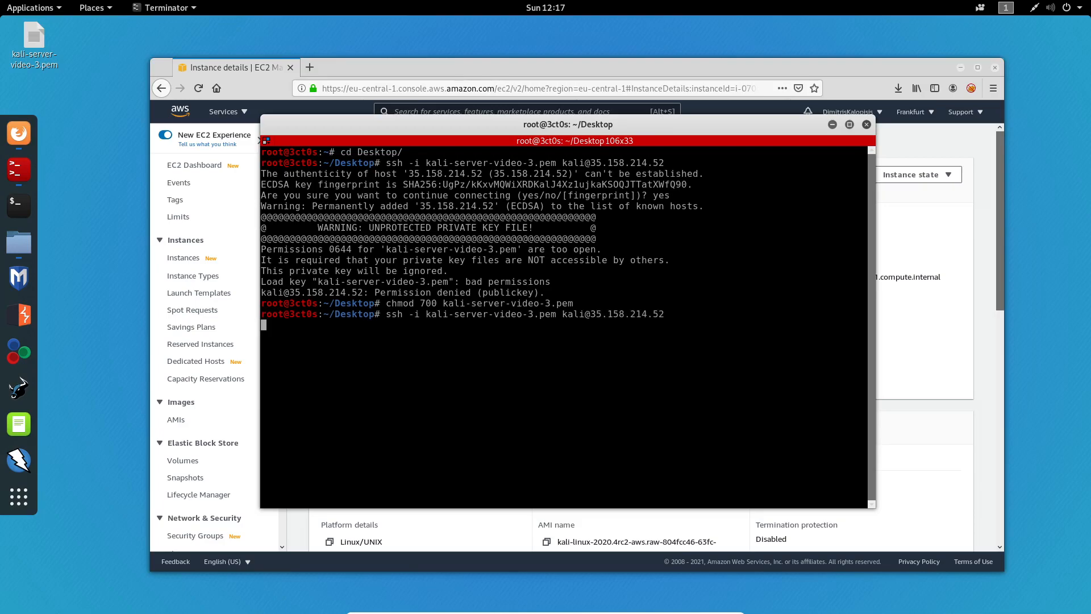
key("Return")
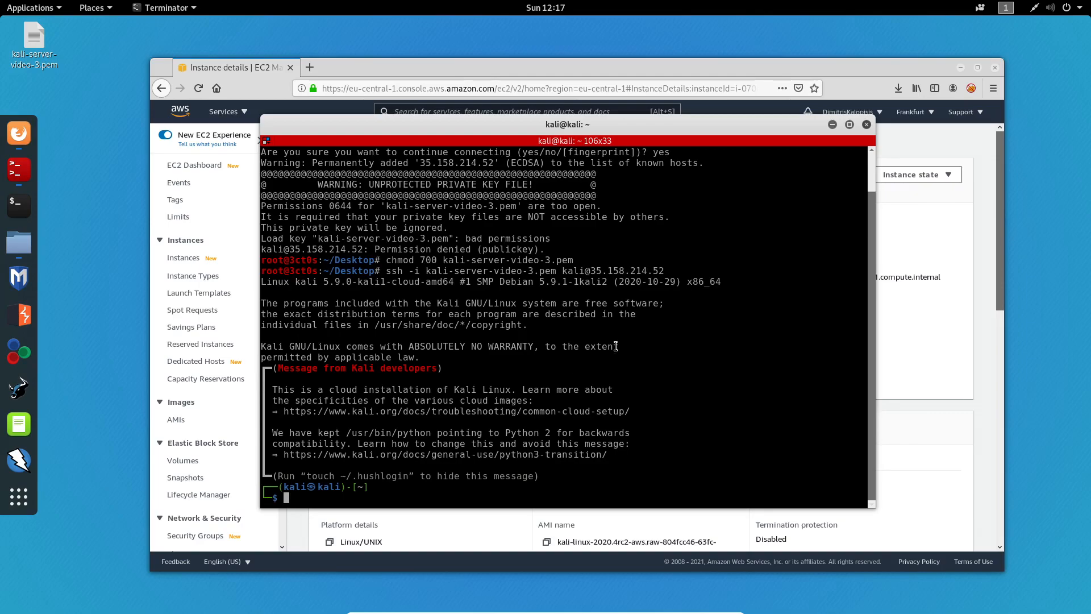
type("if")
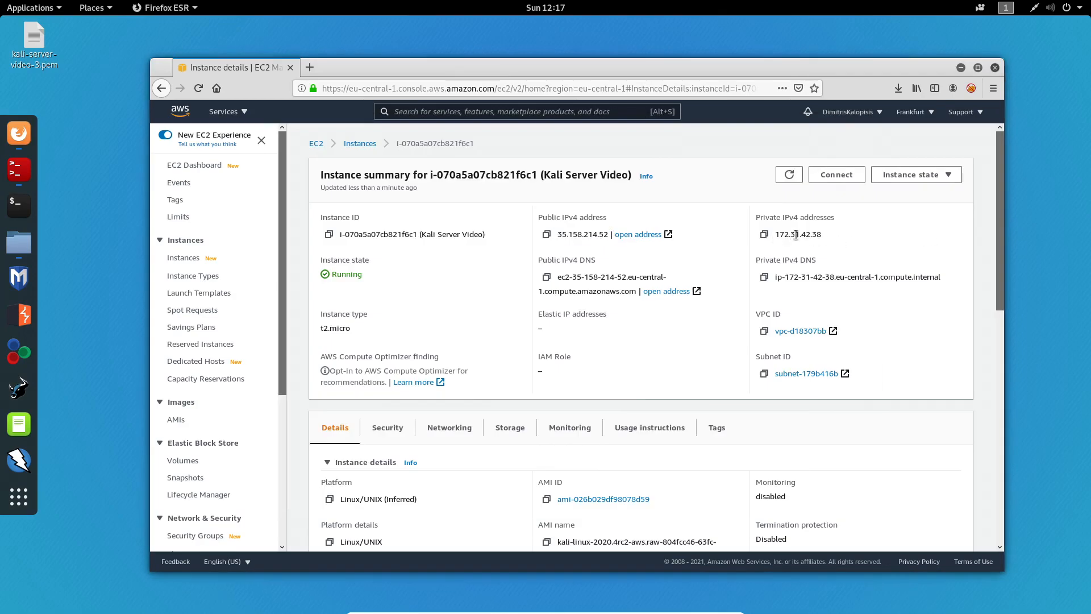
mouse_move(944, 94)
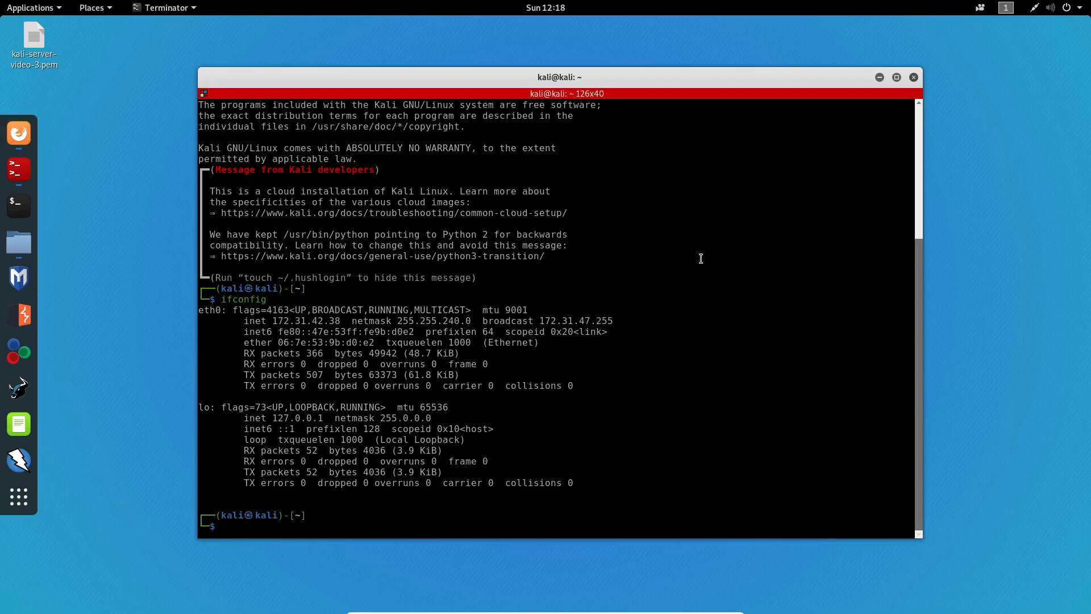
Switch the SSH session to a root shell with sudo su
type("sudo")
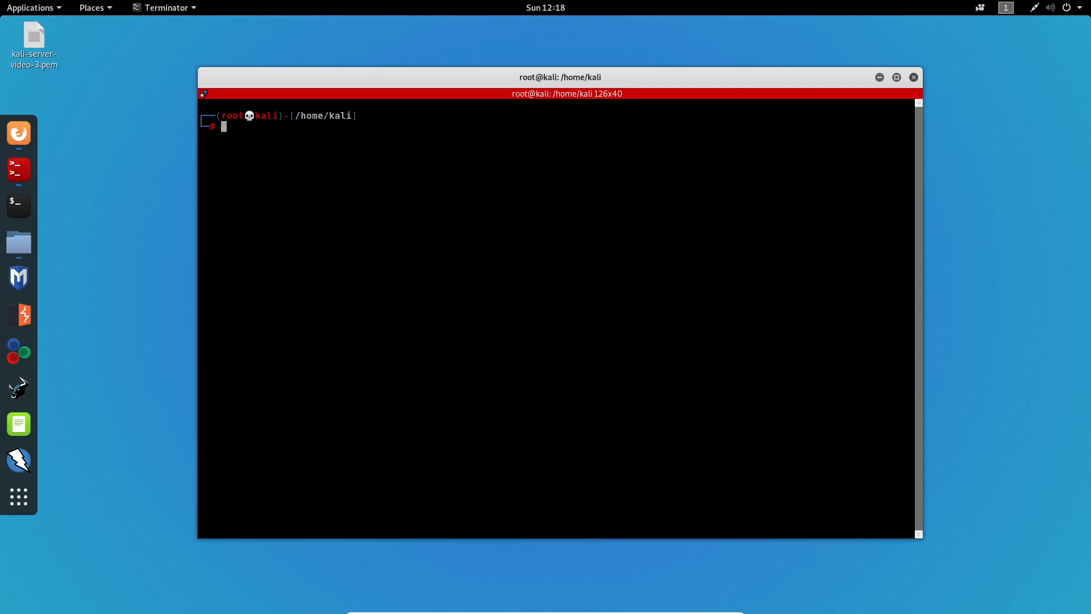
Refresh the Kali instance's package lists with apt-get update
type("apt-")
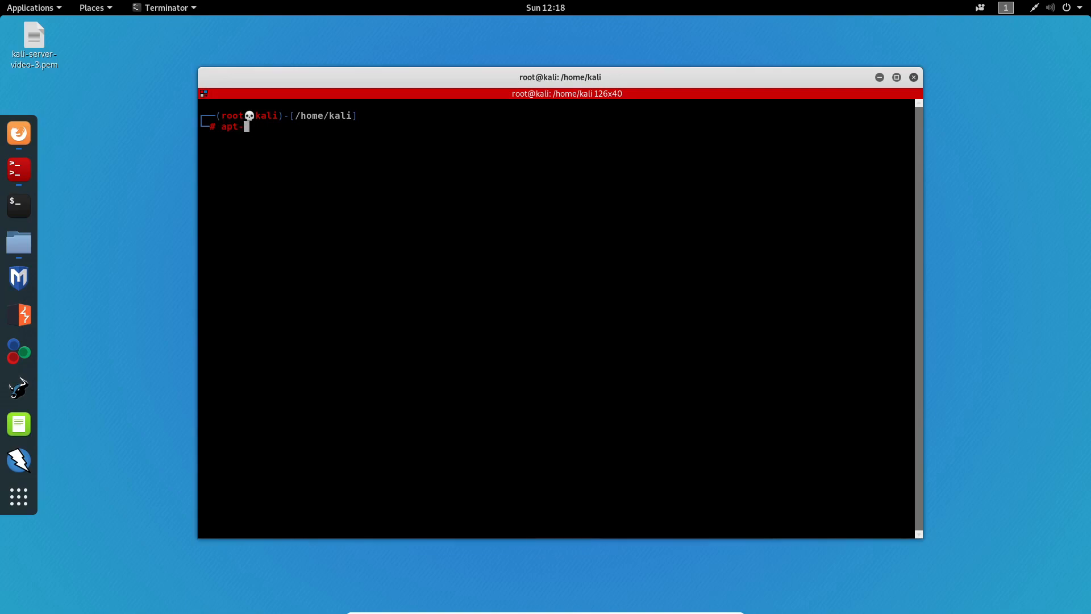
key("Return")
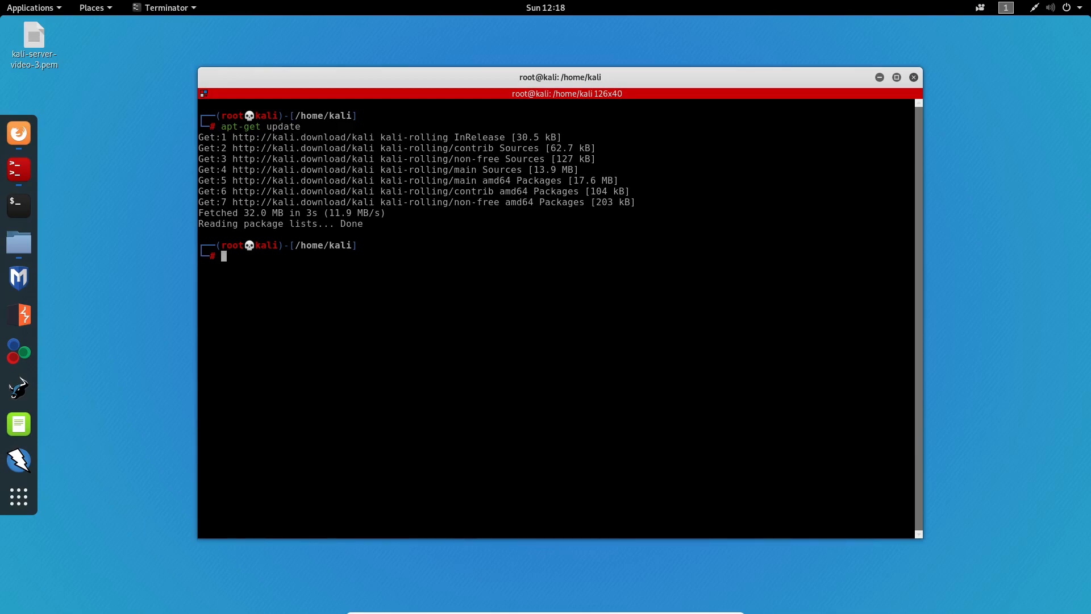
type("apt-get update")
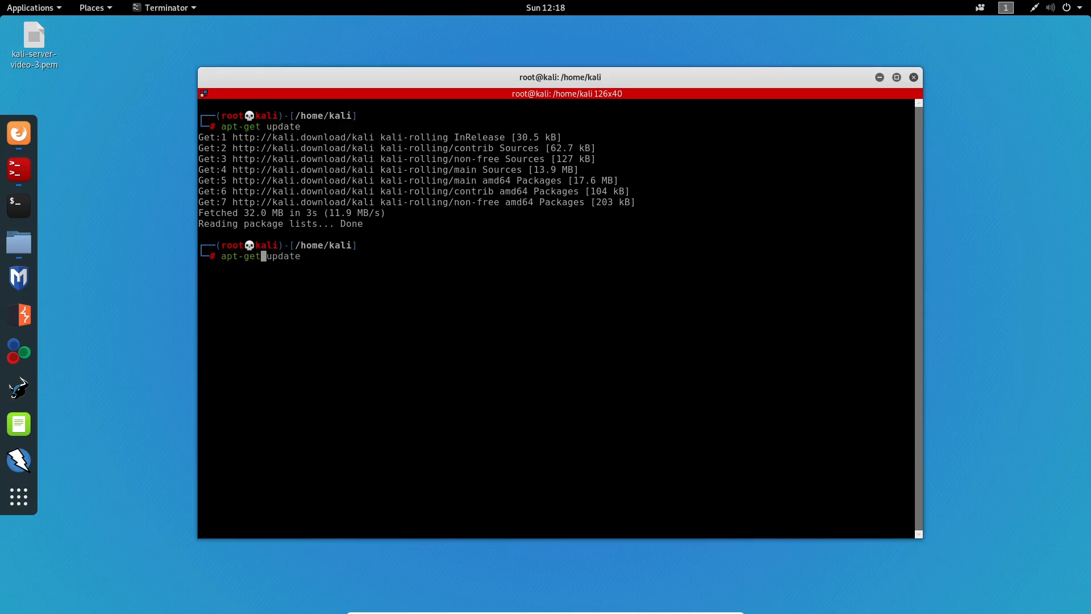
Install apache2, confirming with Y, and start the apache2 service
type("insatll apache2")
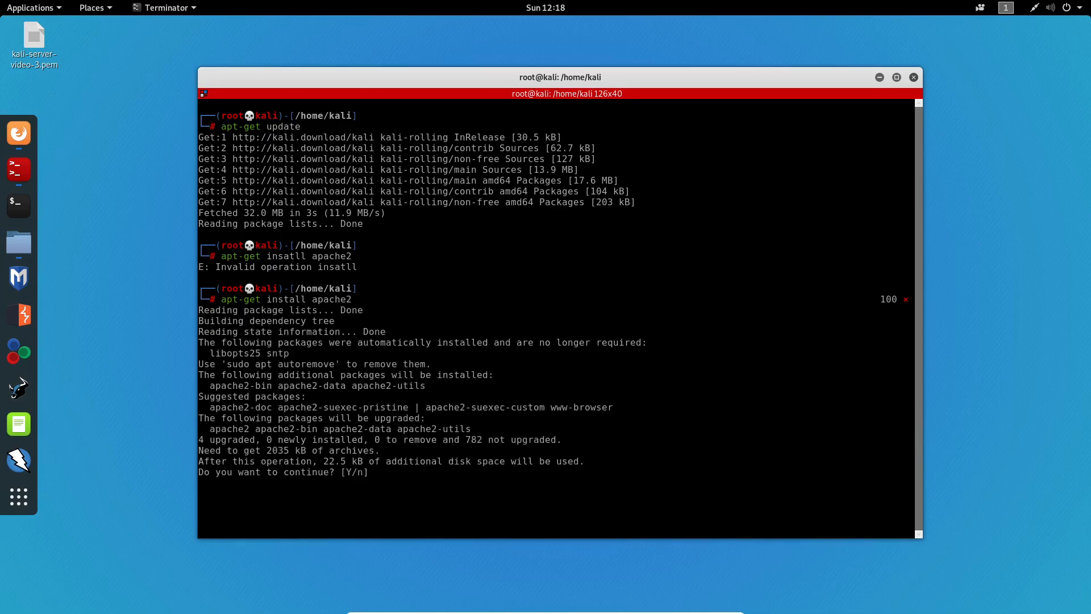
type("Y")
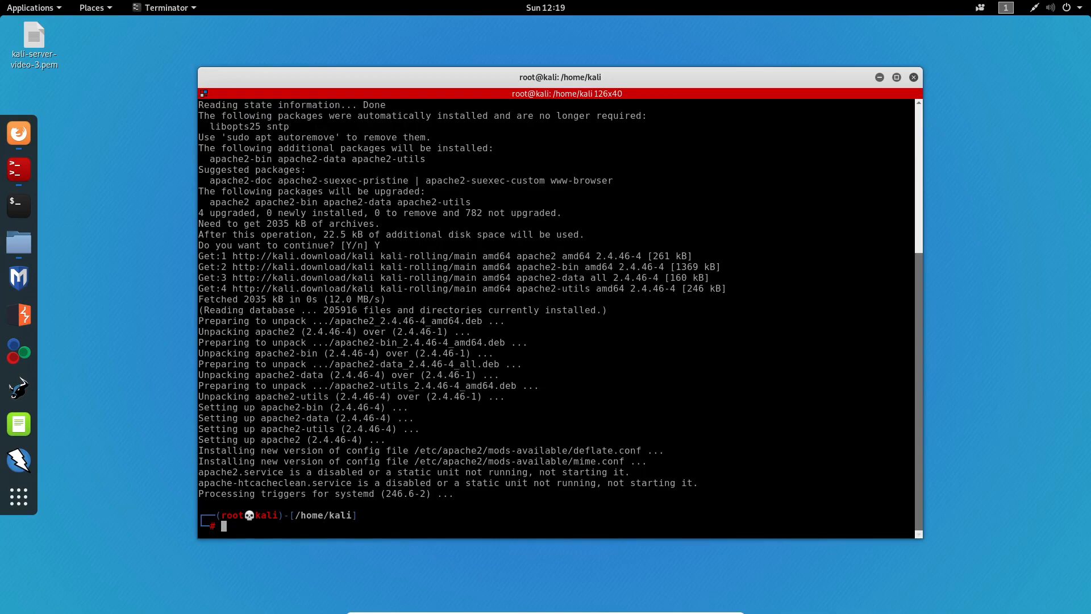
type("service")
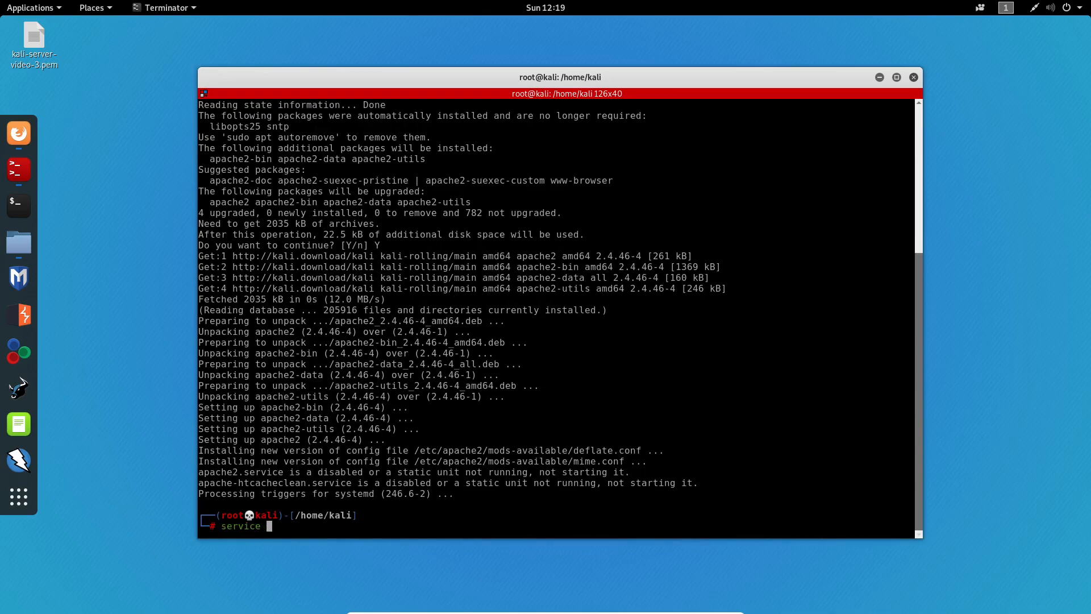
type("apache2 star")
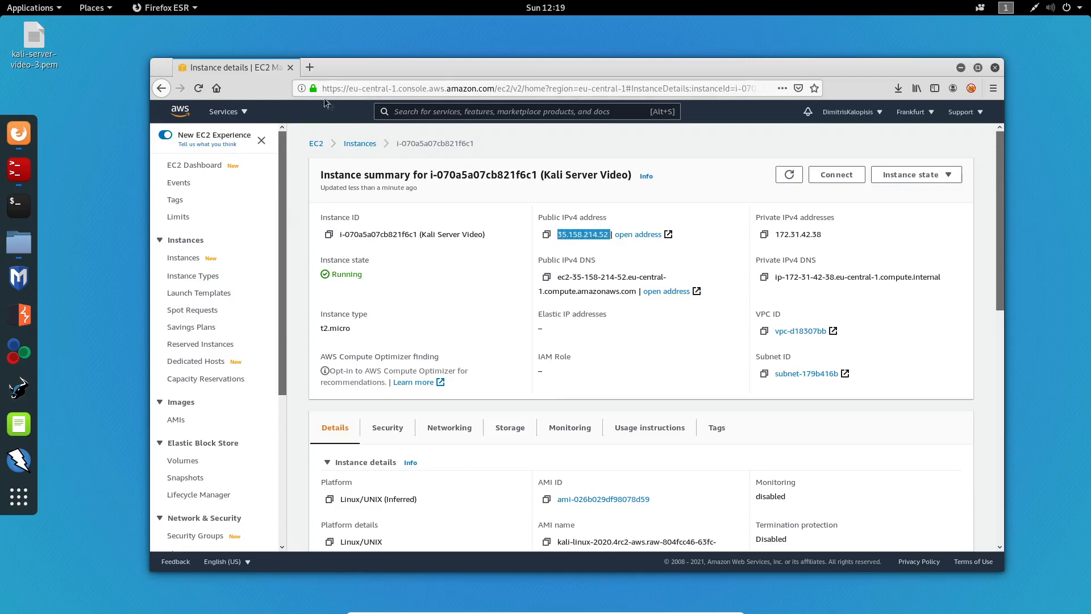
Try loading 35.158.214.52 in a new tab, then stop the stalled blank load
left_click(309, 67)
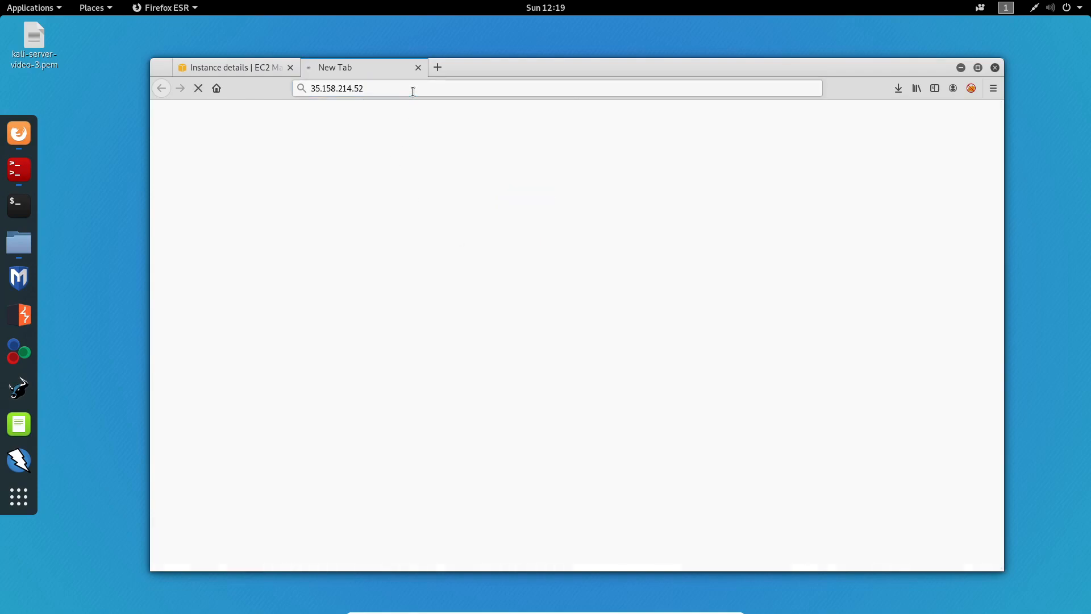
mouse_move(349, 114)
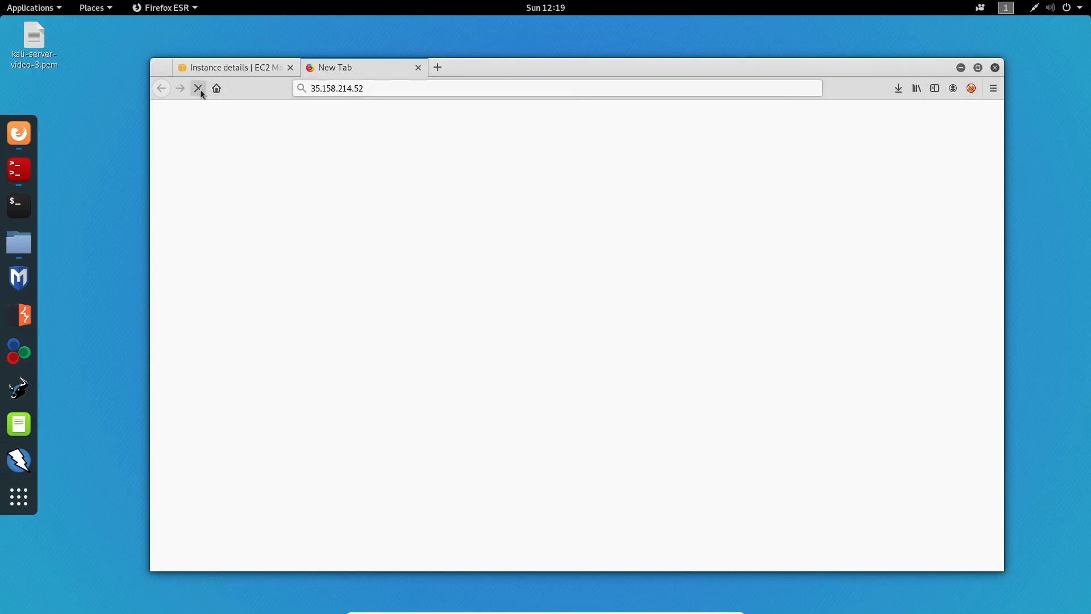
left_click(233, 67)
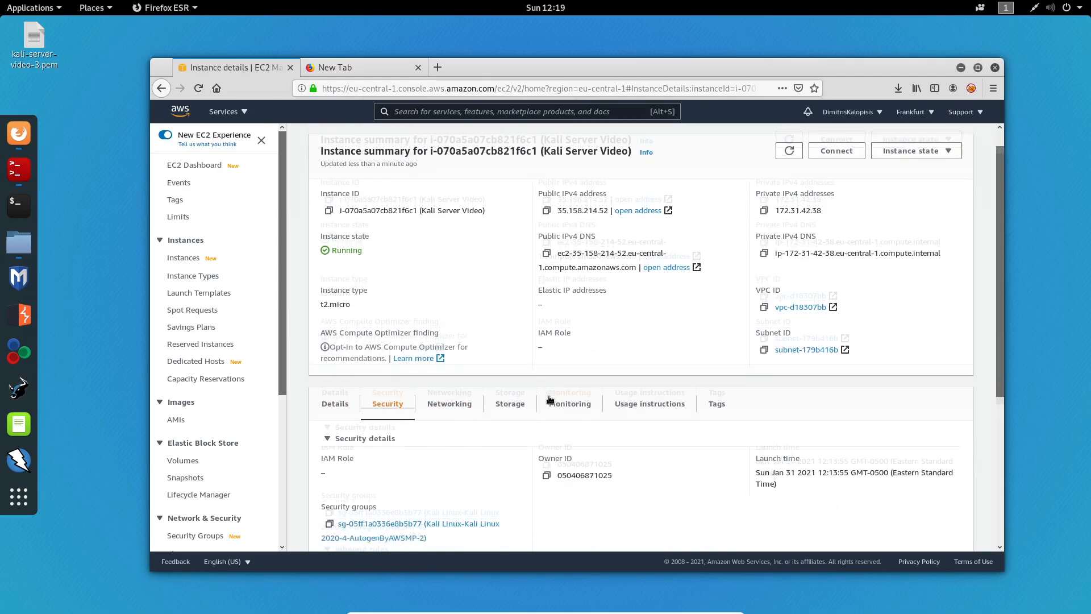
Add an HTTP inbound rule with source 0.0.0.0/0 to the security group and save
scroll("down", 3)
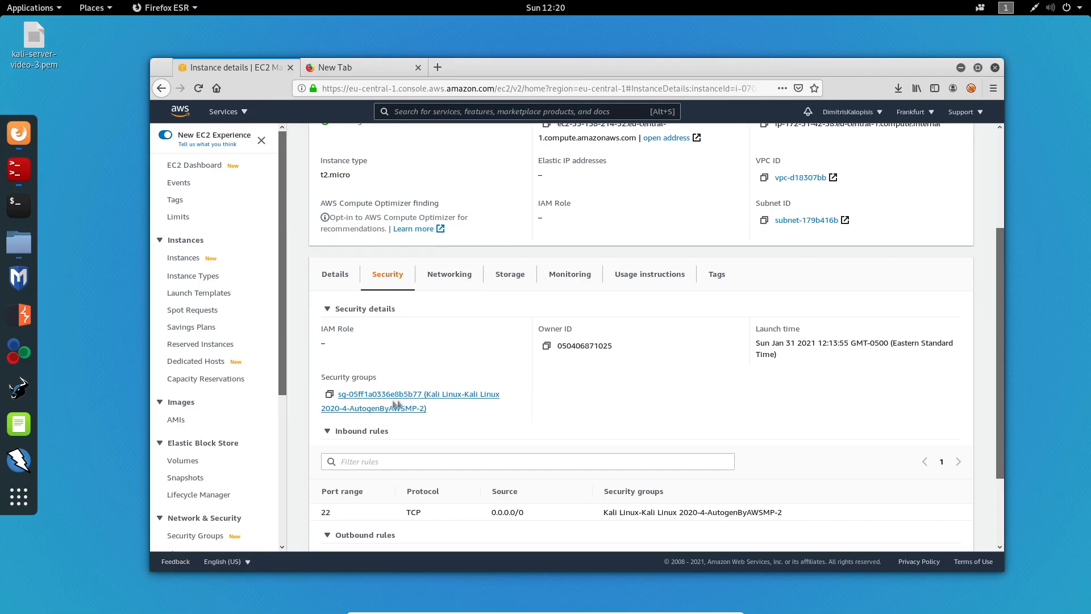
left_click(416, 394)
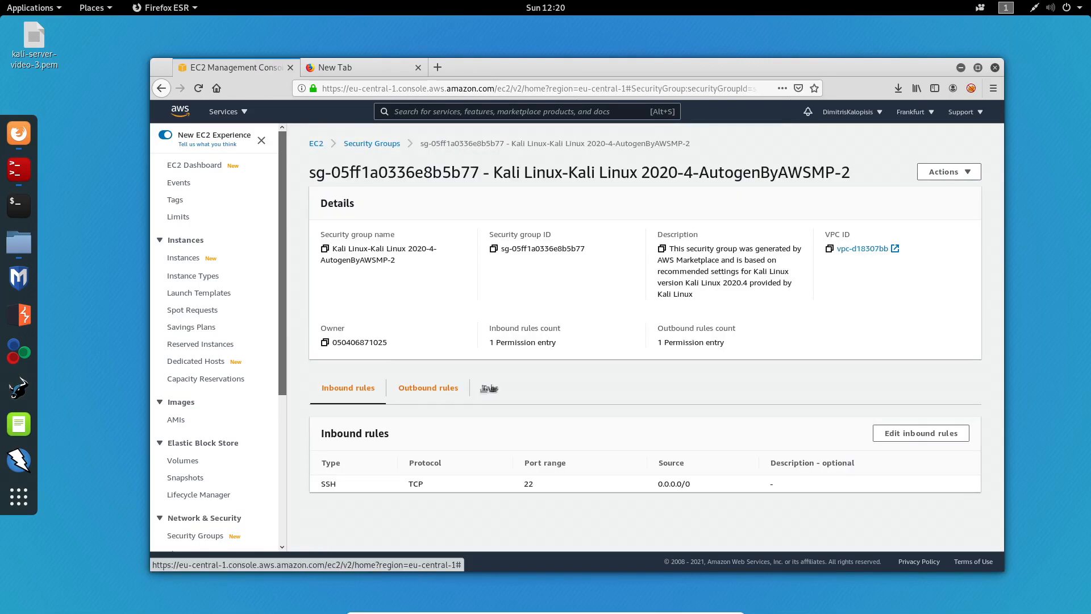
left_click(920, 433)
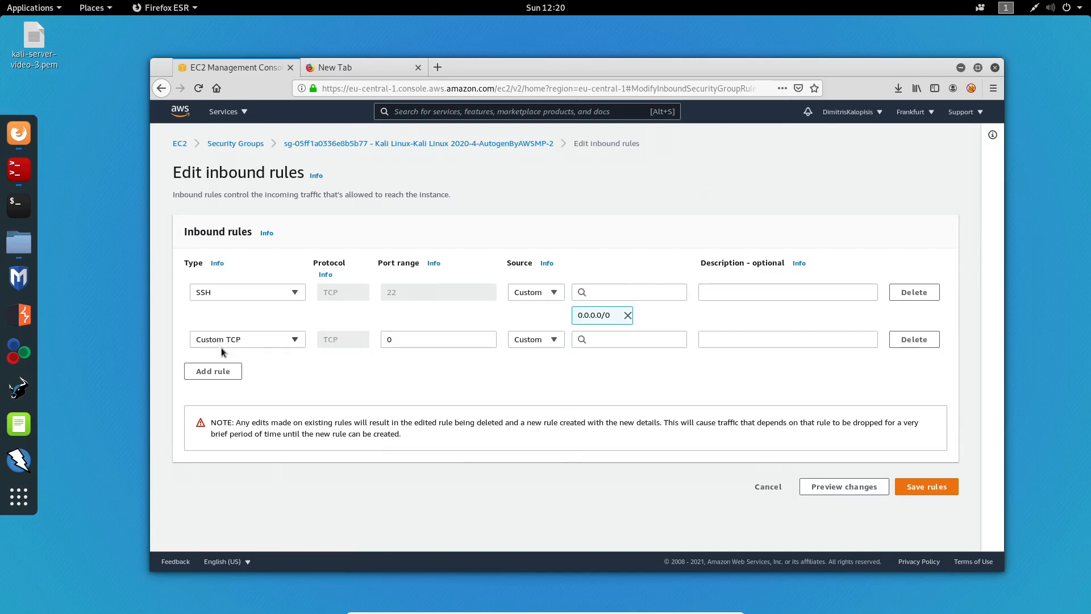
left_click(248, 339)
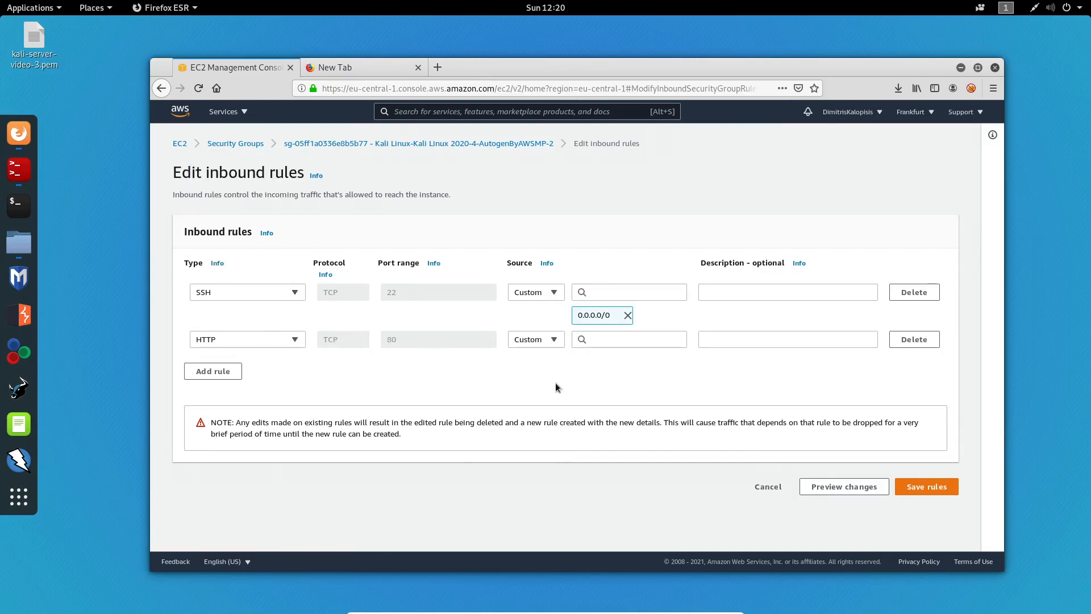
left_click(626, 291)
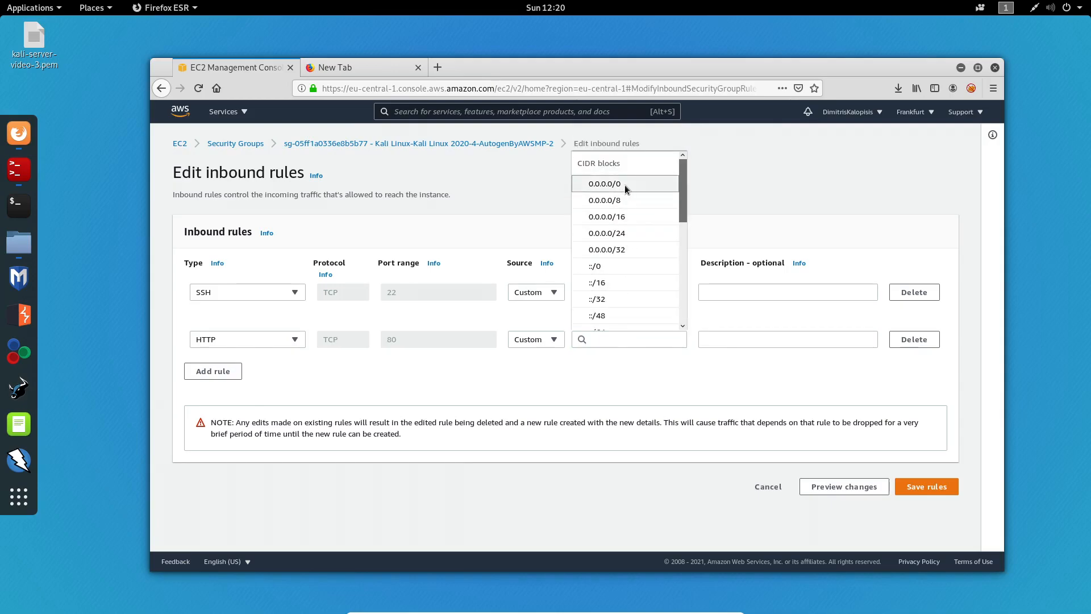
left_click(601, 183)
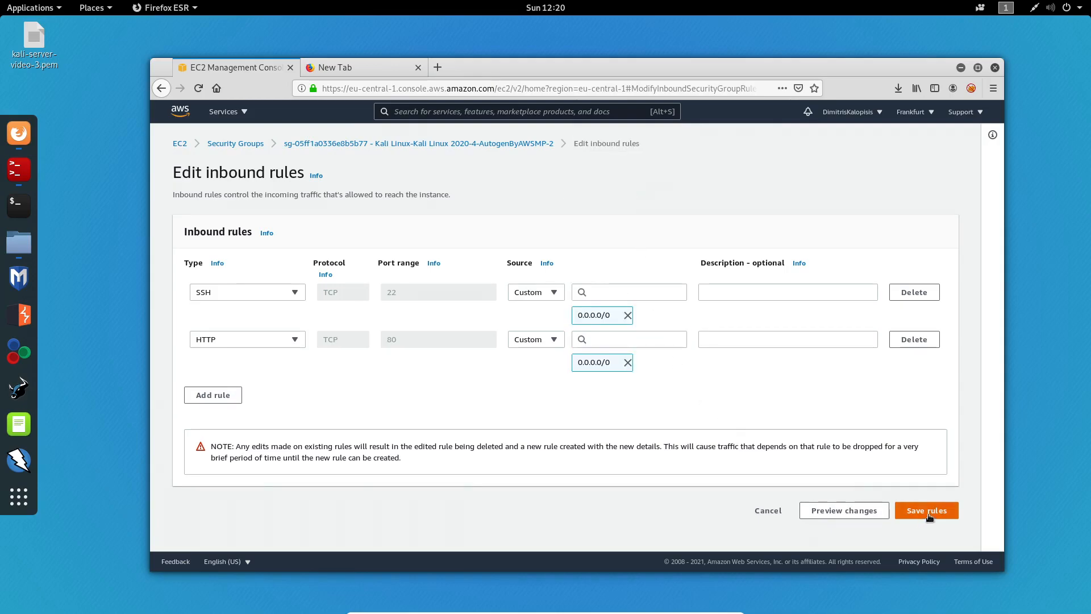
left_click(926, 510)
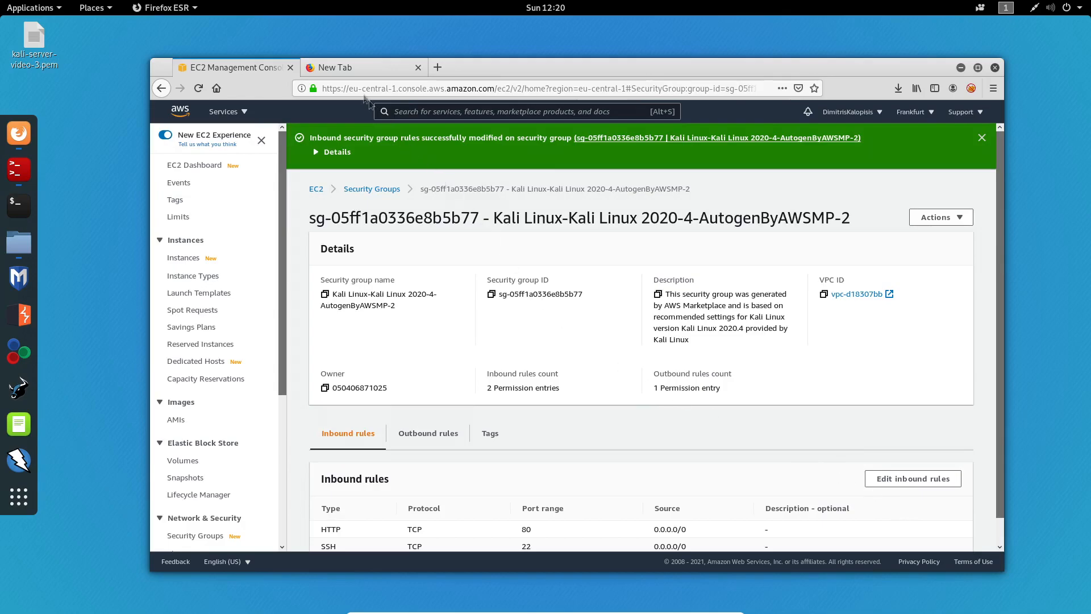
Enter 35.158.214.52 in the new tab to show the Apache2 Debian Default Page
type("35.158.214.52")
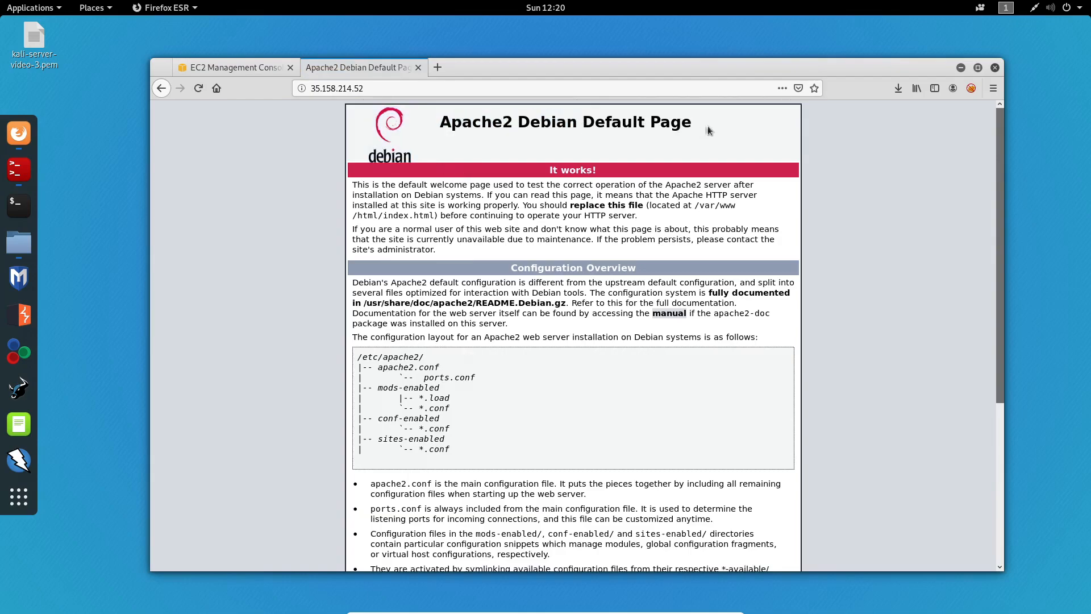
mouse_move(763, 151)
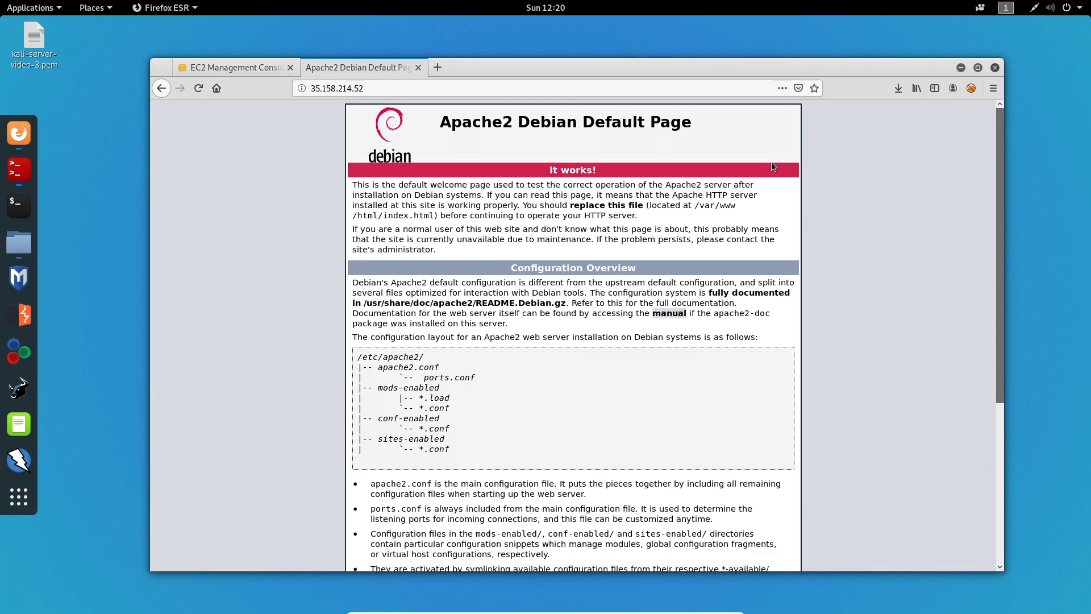
mouse_move(18, 314)
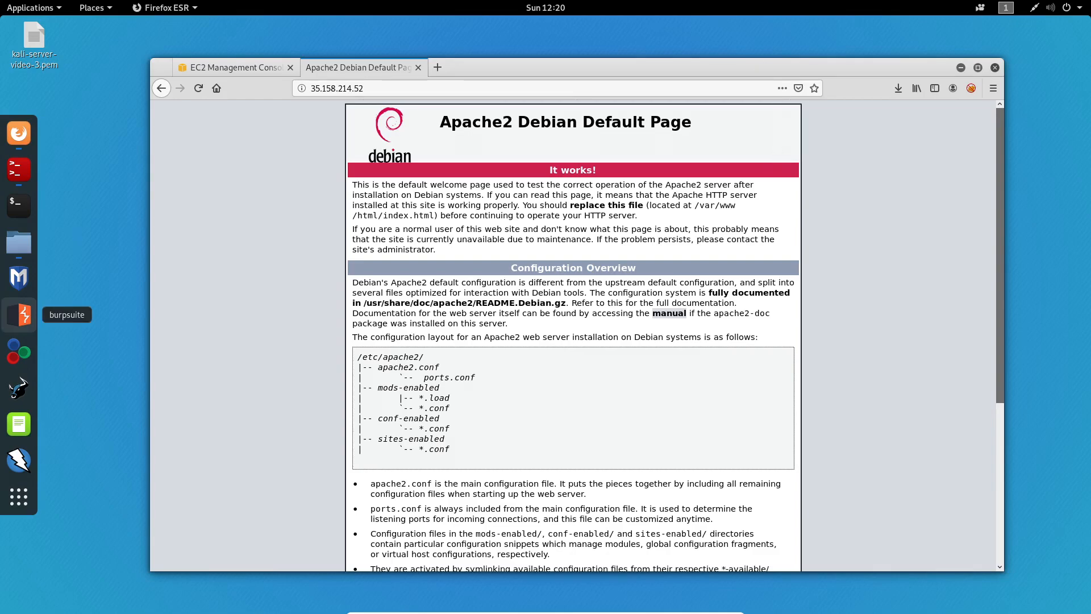